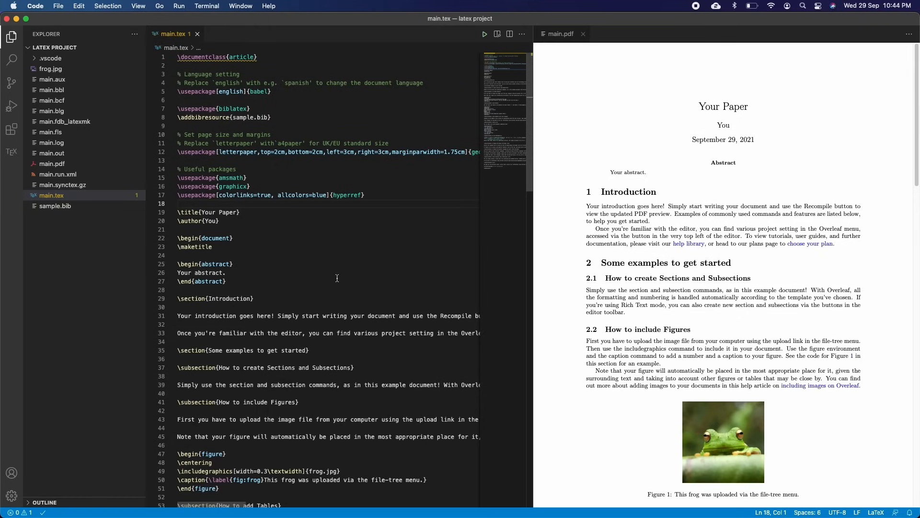
mouse_move(337, 280)
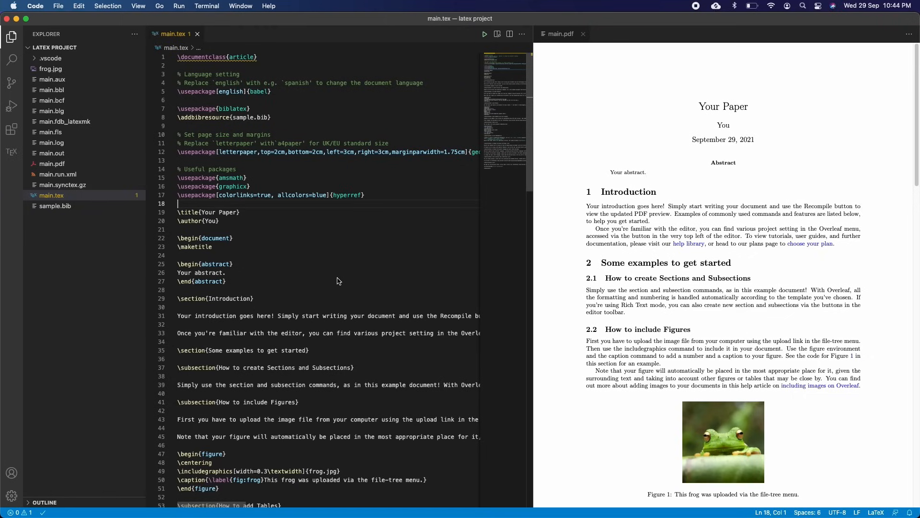
Show the LaTeX Workshop commands and main.tex structure outline in the side panel
click(11, 152)
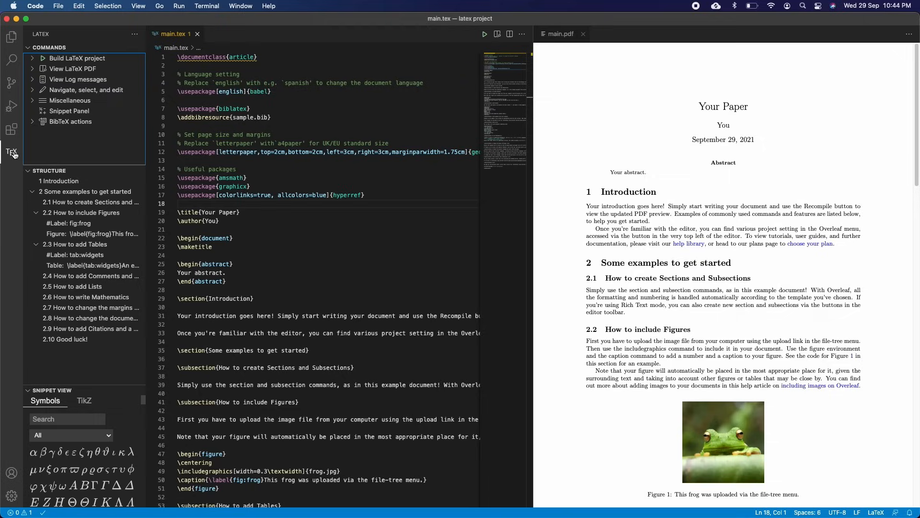
mouse_move(11, 152)
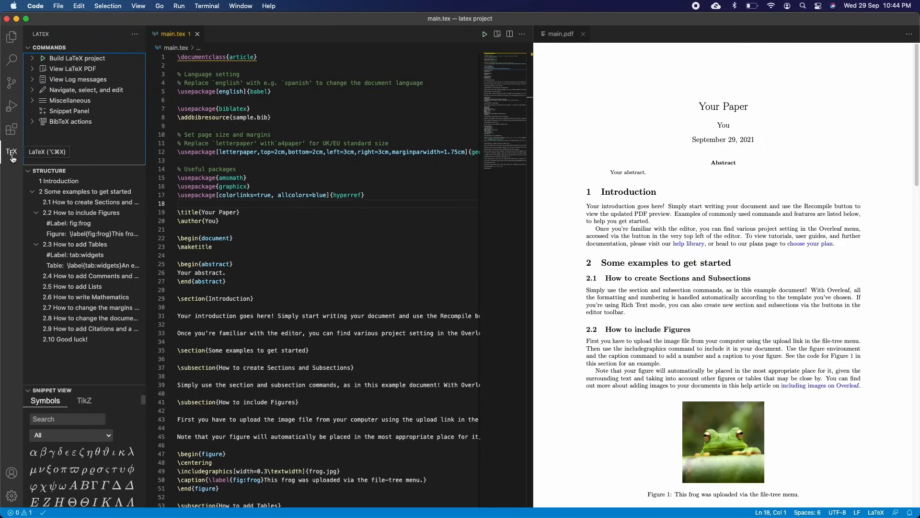
mouse_move(11, 128)
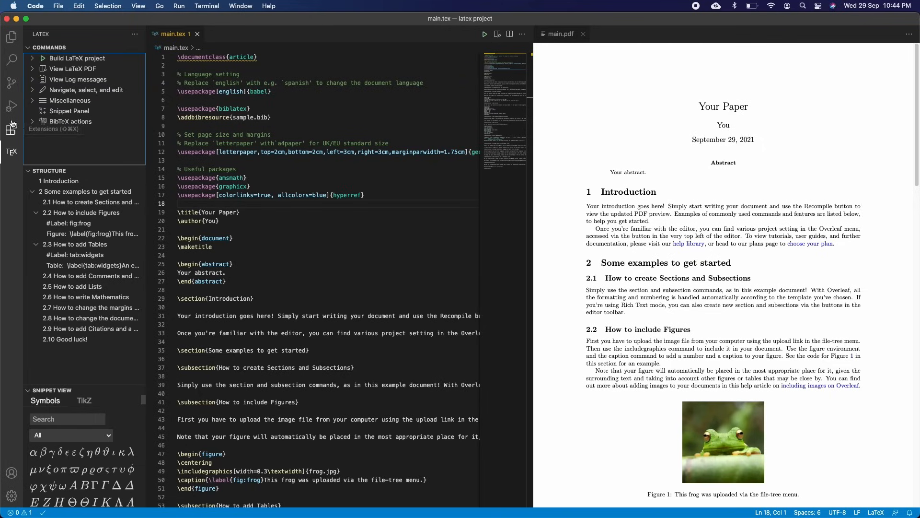
View the installed LaTeX Workshop extension's details page, then close it to return to main.tex
click(11, 129)
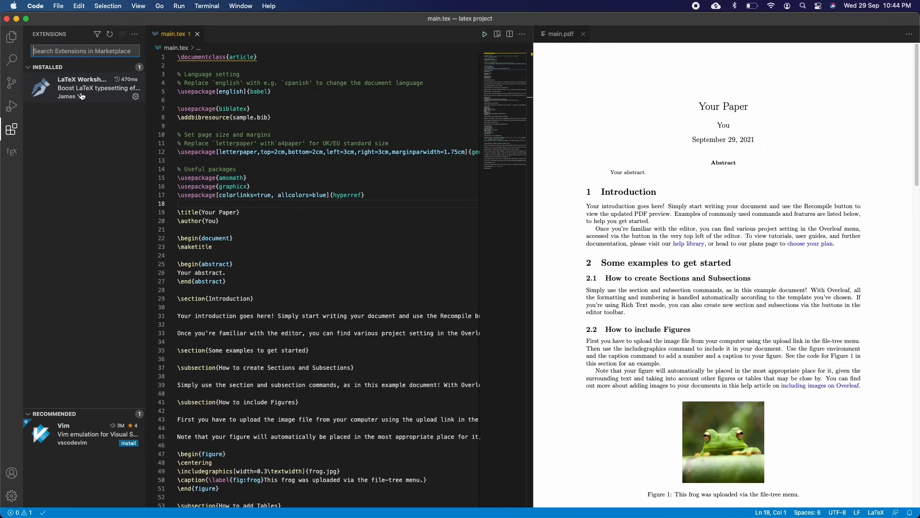
click(82, 87)
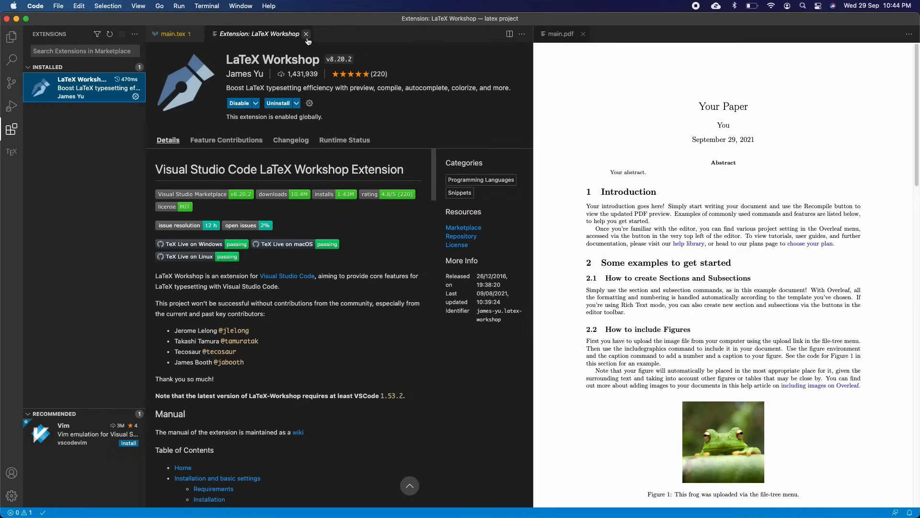
mouse_move(305, 34)
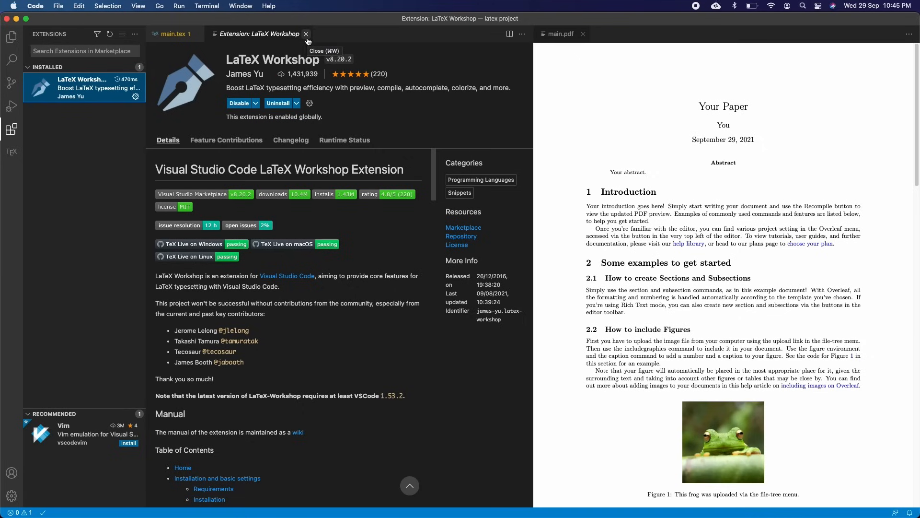
click(306, 34)
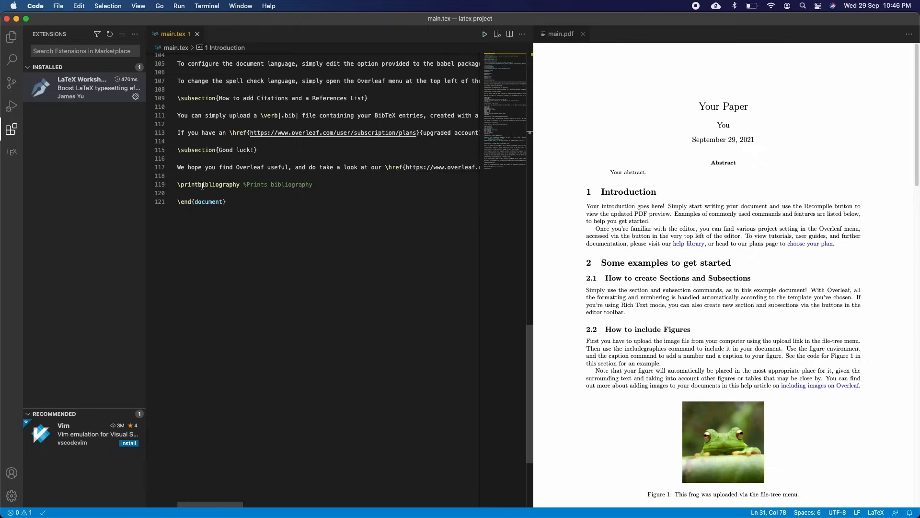
Show the Explorer file list with main.tex, sample.bib and frog.jpg, and scroll the PDF preview
click(11, 36)
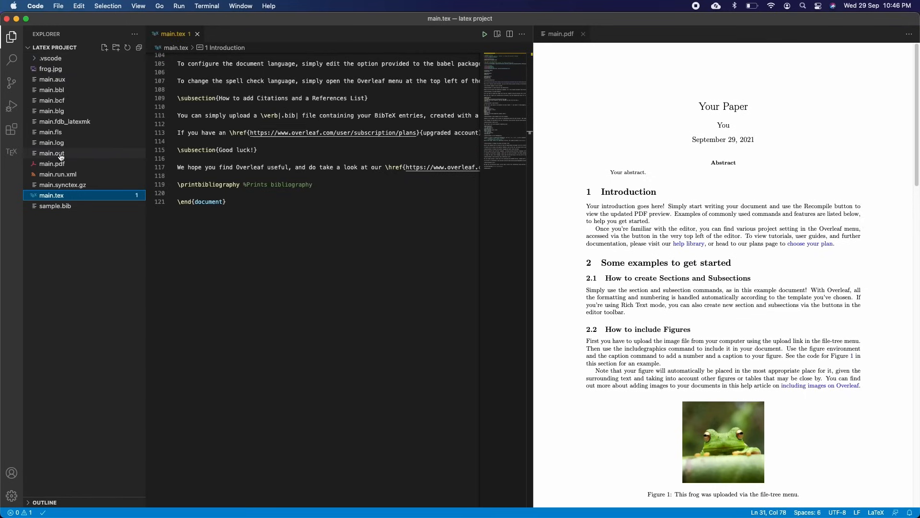
mouse_move(52, 163)
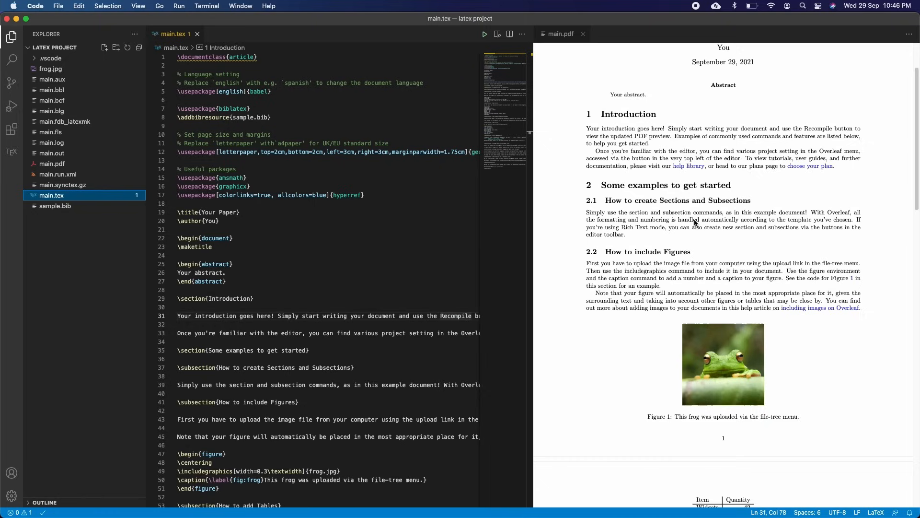
scroll(down, 3)
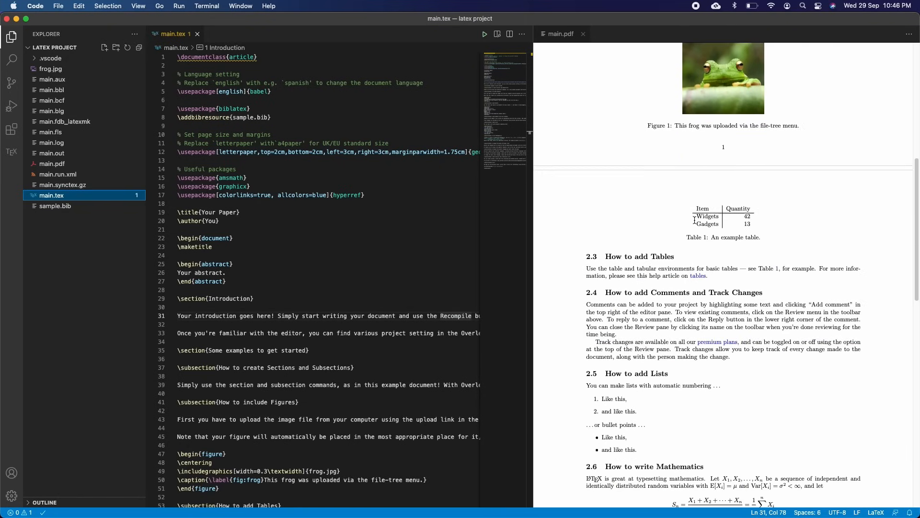
scroll(down, 3)
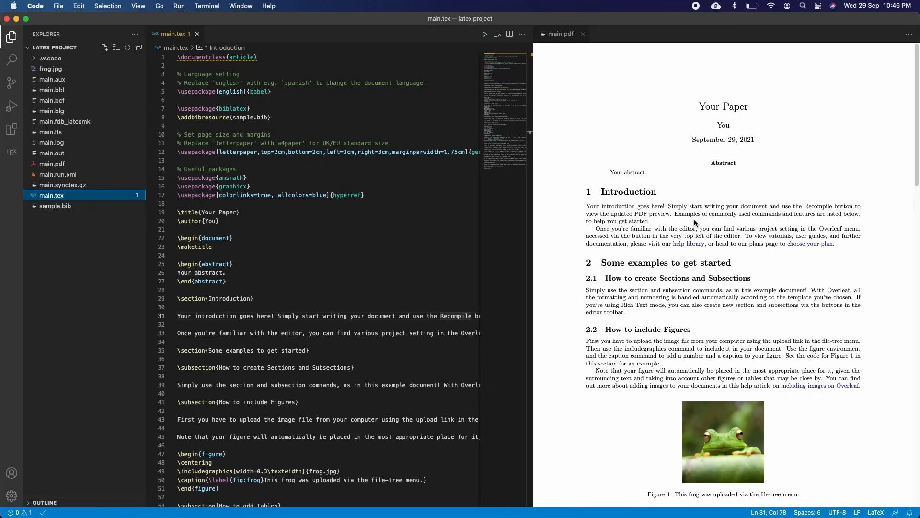
mouse_move(382, 175)
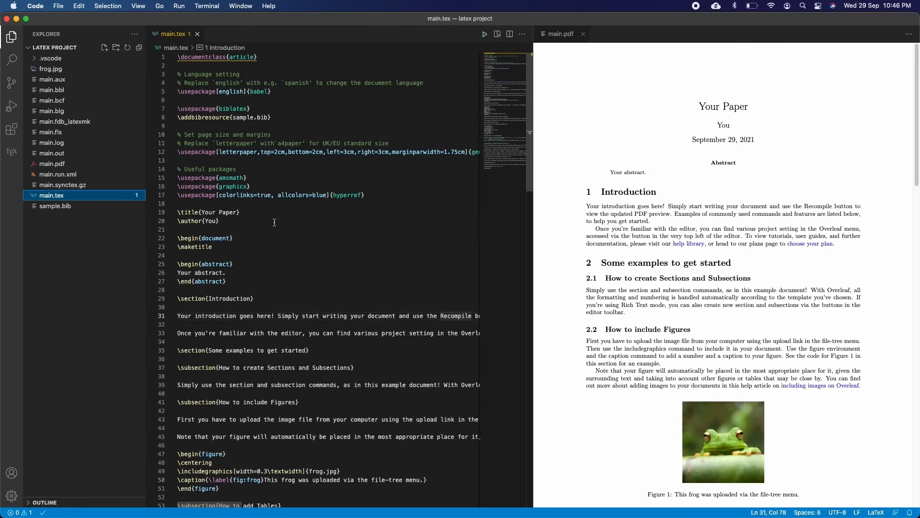
mouse_move(269, 160)
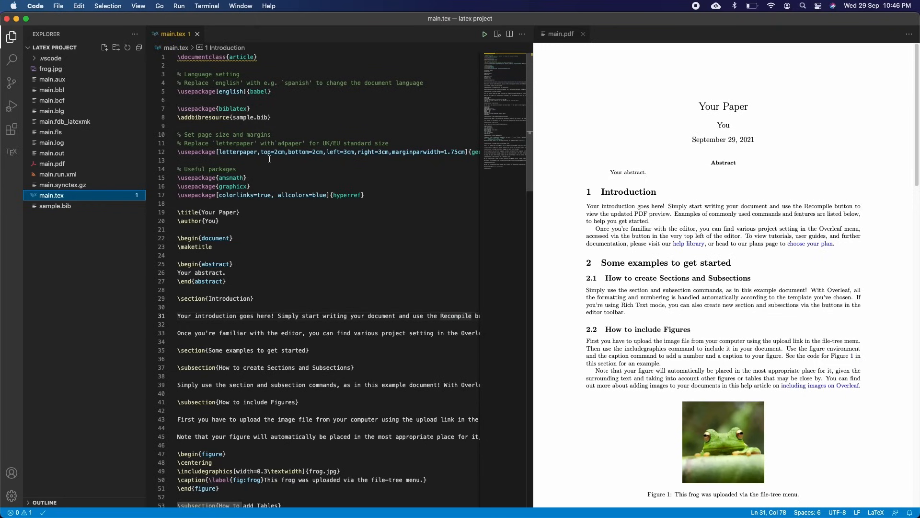
Change 'Your' to 'My' in \title so the recompiled PDF reads 'My Paper'
scroll(down, 3)
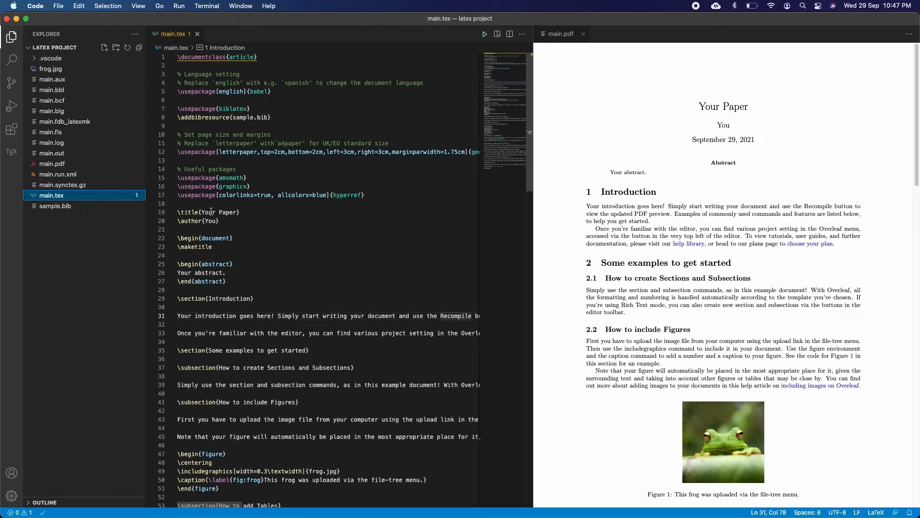
double_click(208, 212)
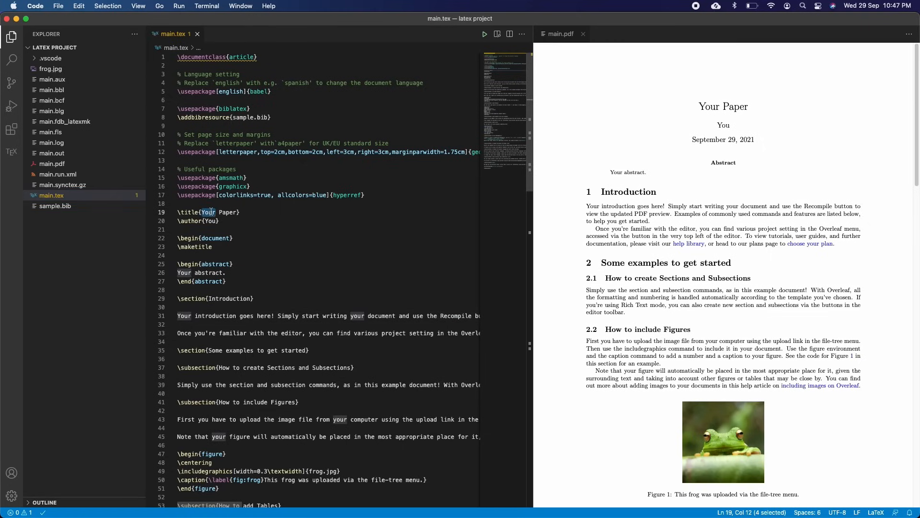
text(My)
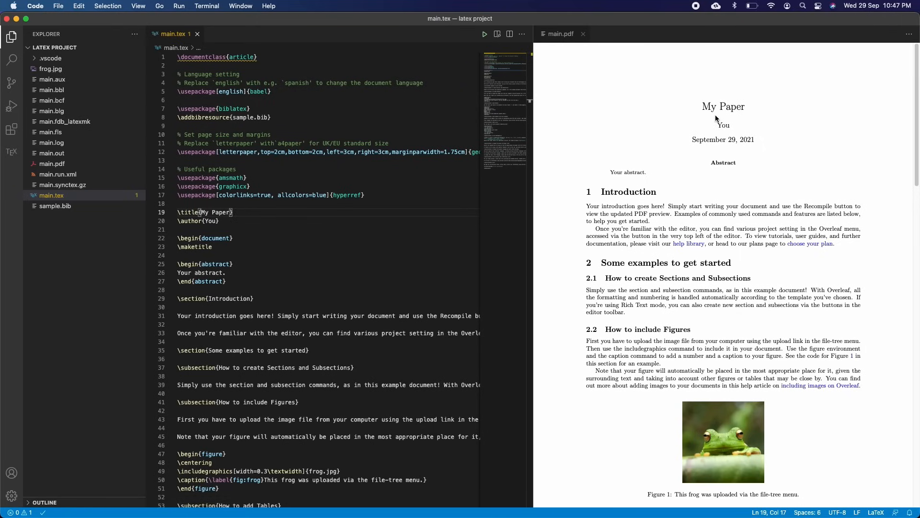
scroll(down, 3)
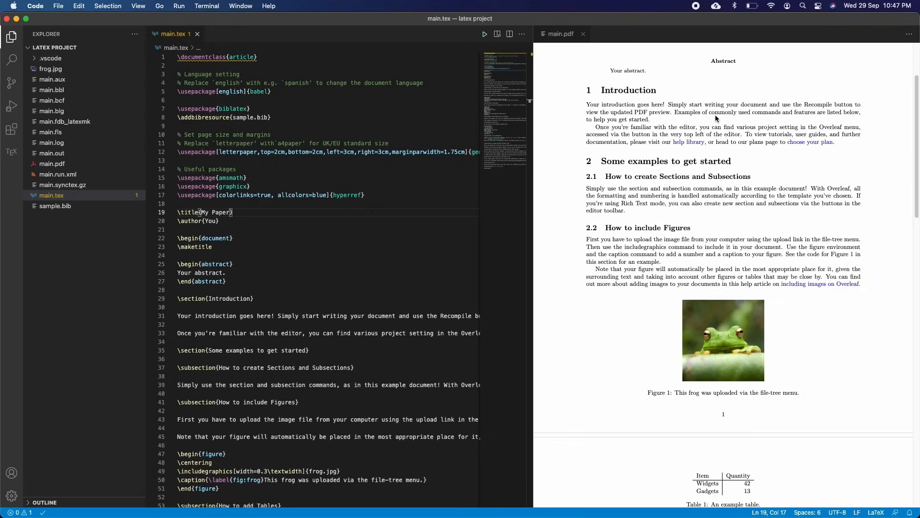
scroll(down, 3)
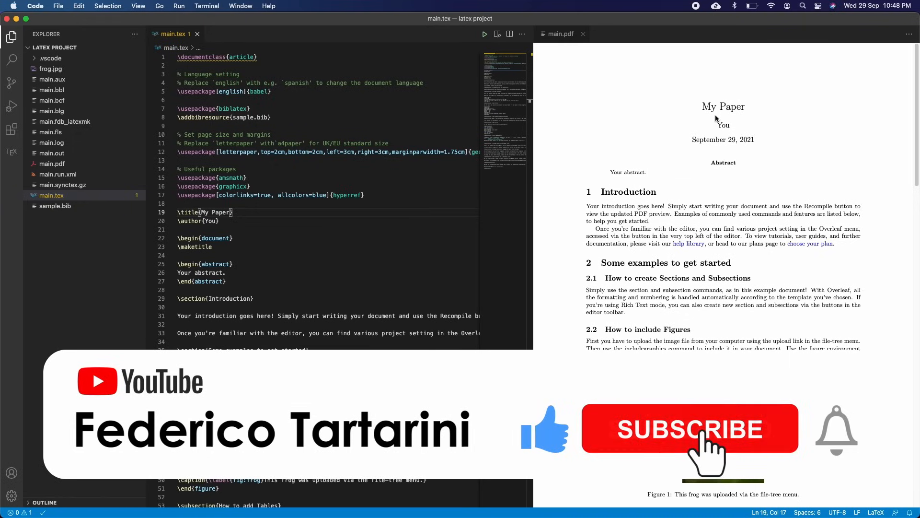
click(689, 428)
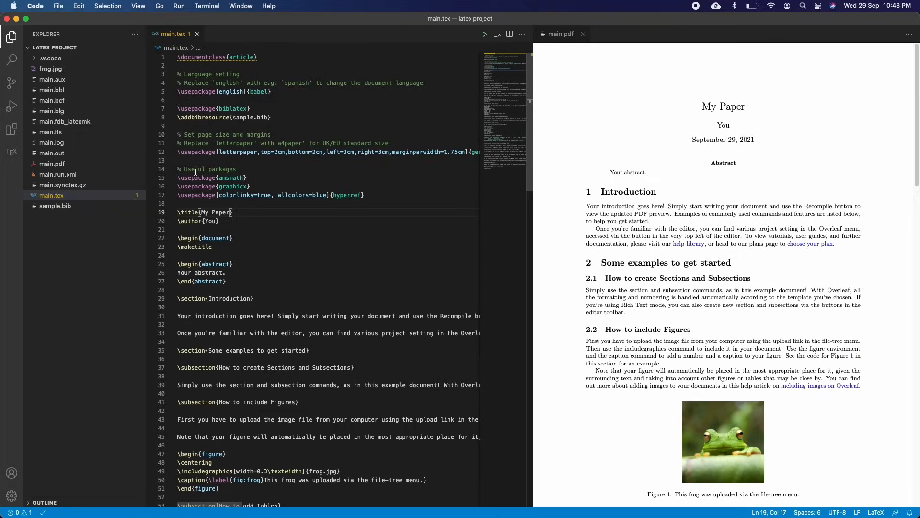
click(11, 129)
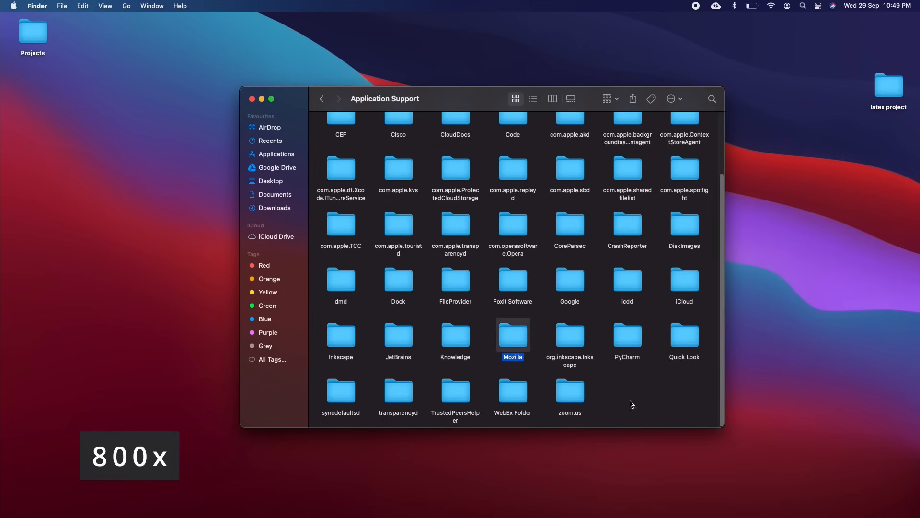
Download Visual Studio Code for Mac and cancel the duplicate save prompt
click(276, 154)
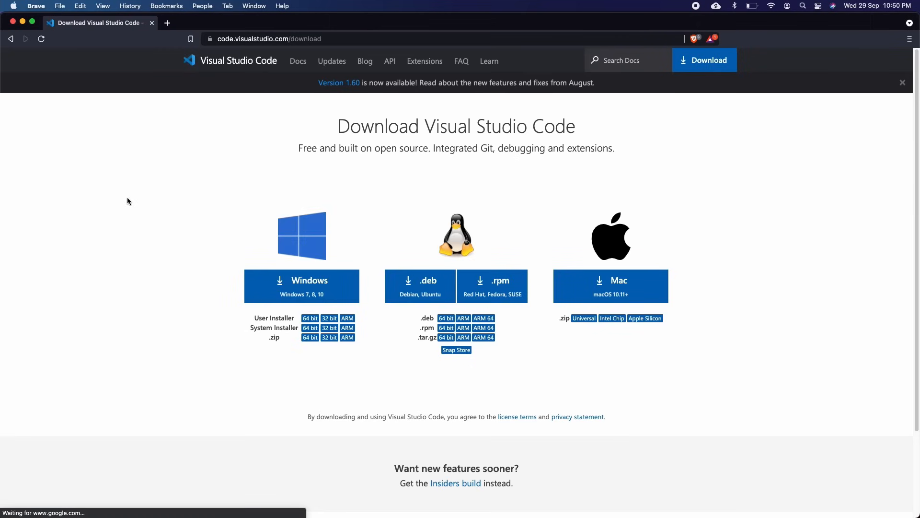
click(610, 285)
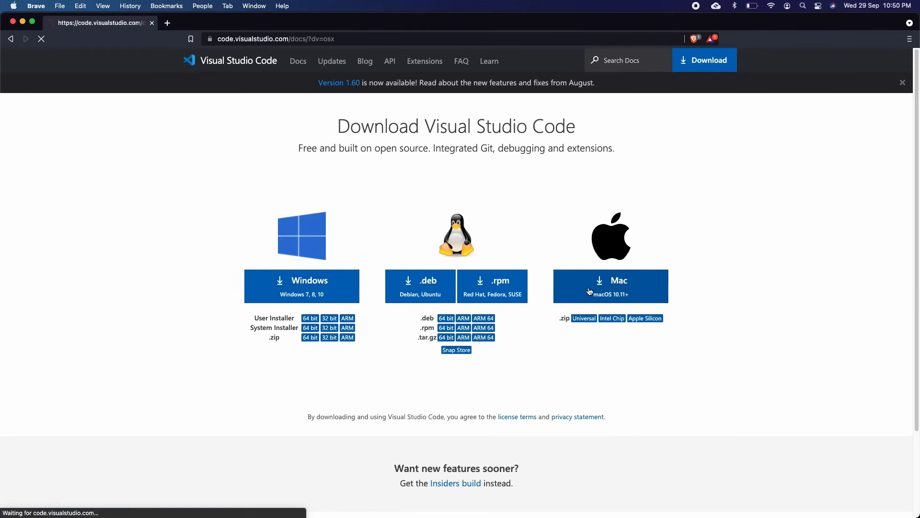
click(609, 286)
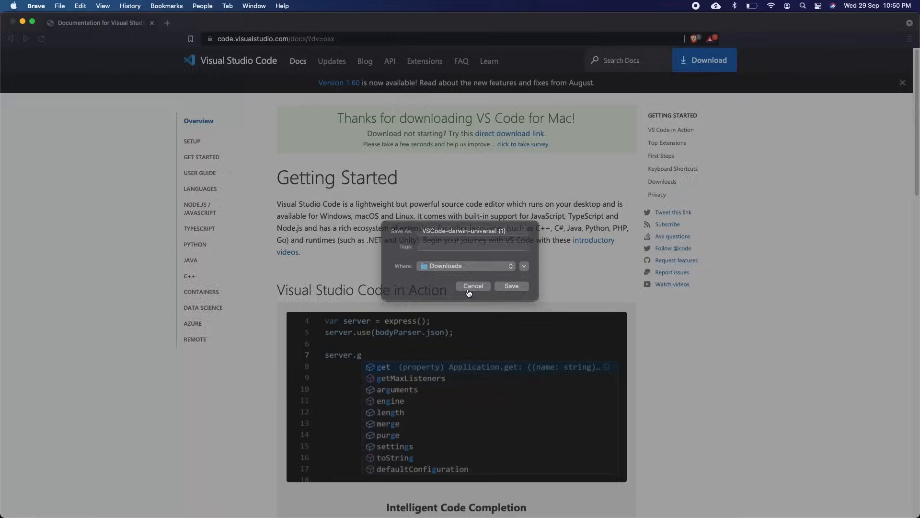
click(472, 285)
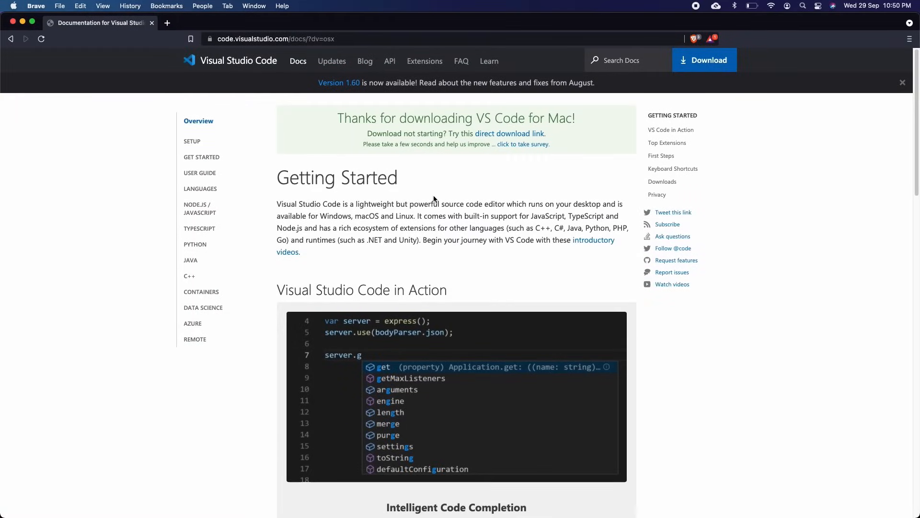
mouse_move(79, 76)
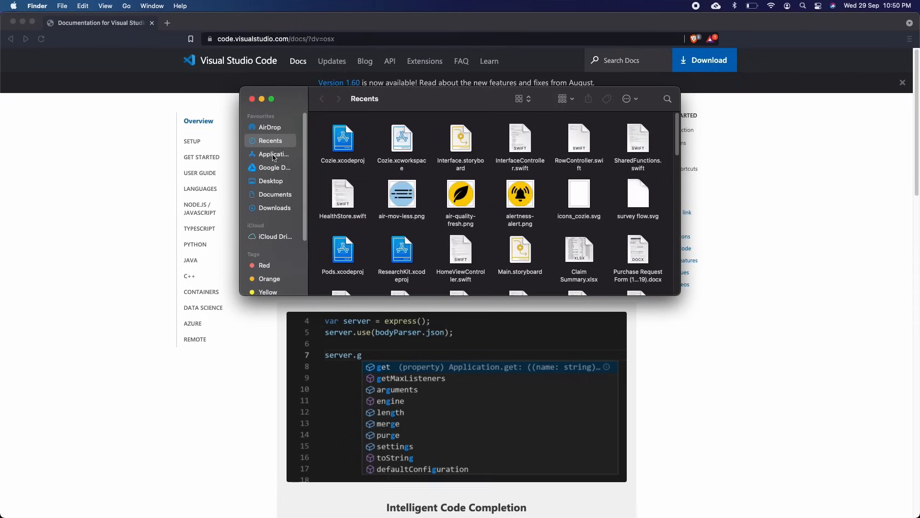
Unzip VSCode-darwin-universal.zip in Downloads and drag the Visual Studio Code app to the desktop
click(274, 207)
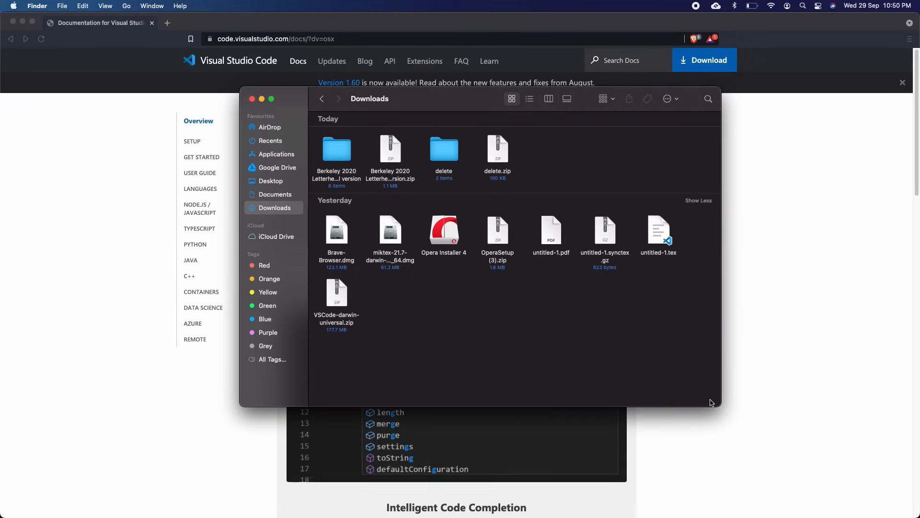
double_click(337, 295)
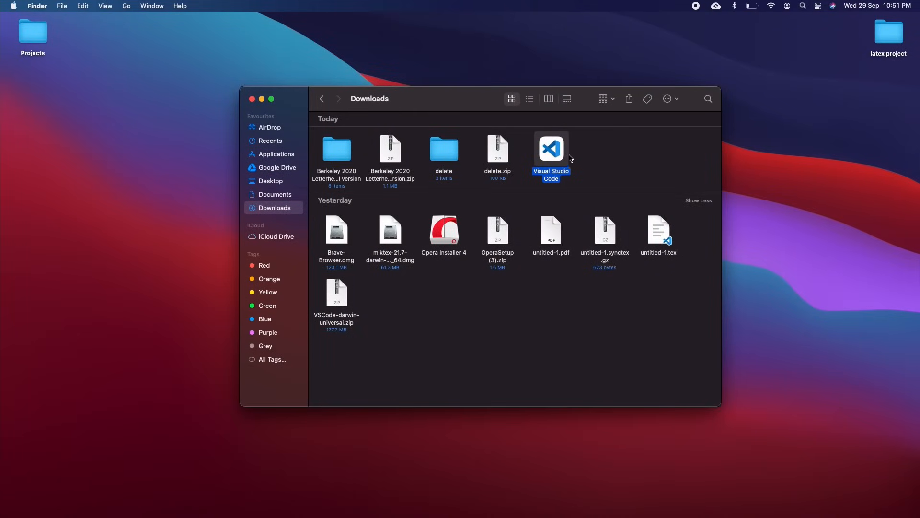
drag(551, 149, 888, 84)
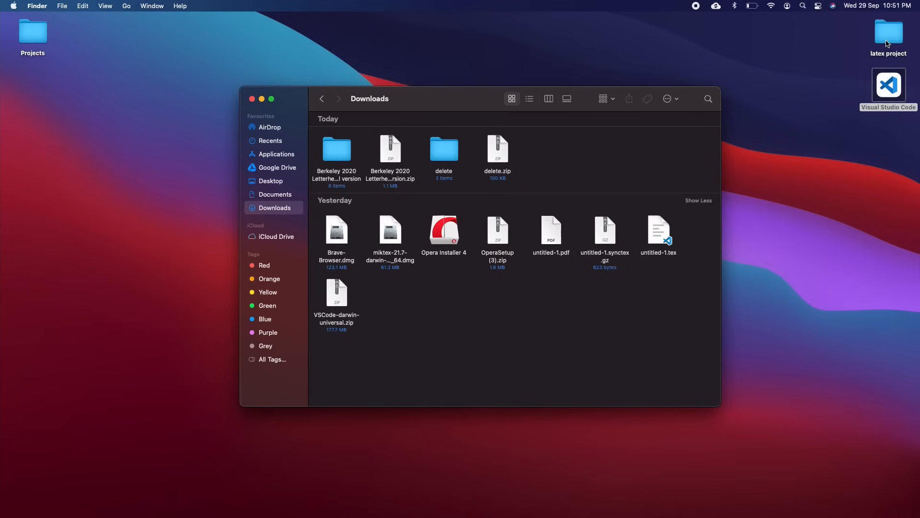
Open the latex project folder holding frog.jpg, main.tex and sample.bib
double_click(888, 32)
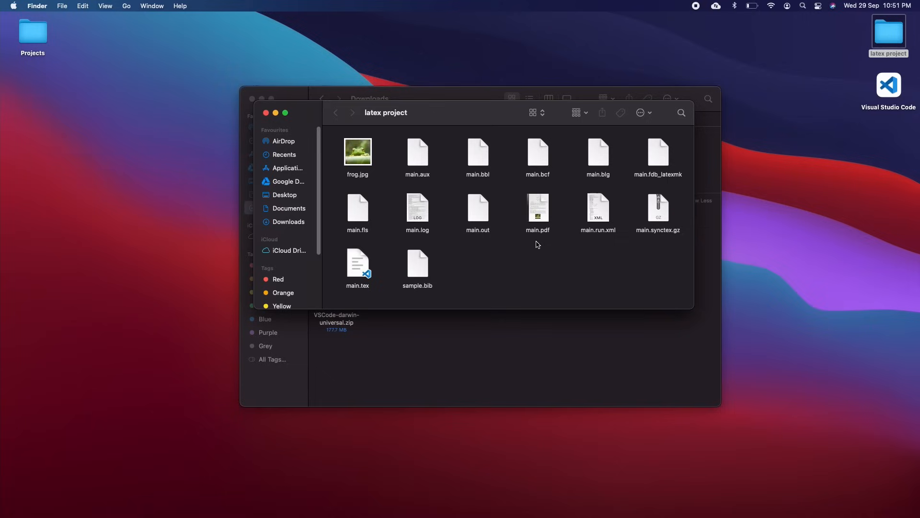
mouse_move(418, 165)
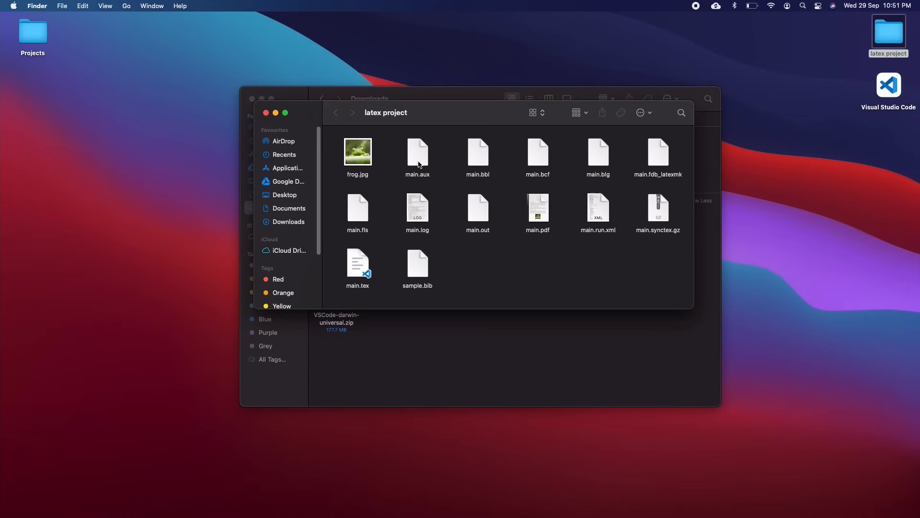
click(418, 151)
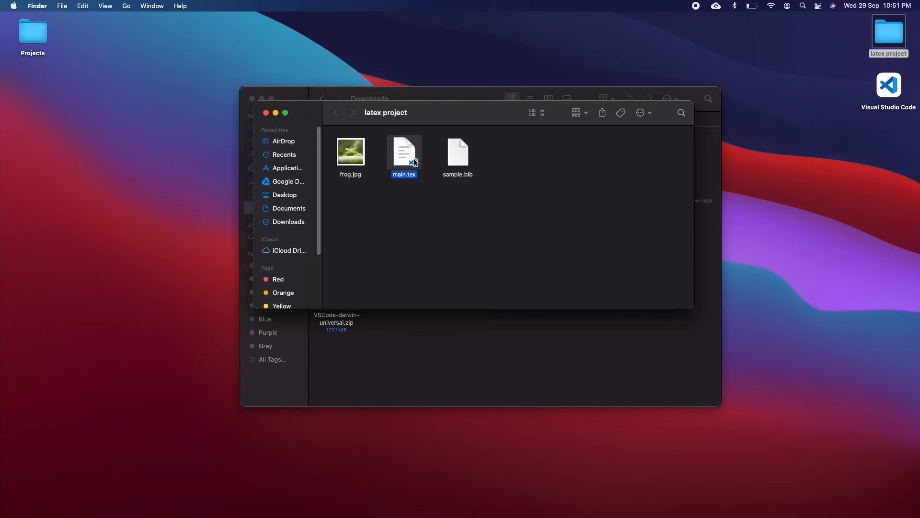
mouse_move(385, 153)
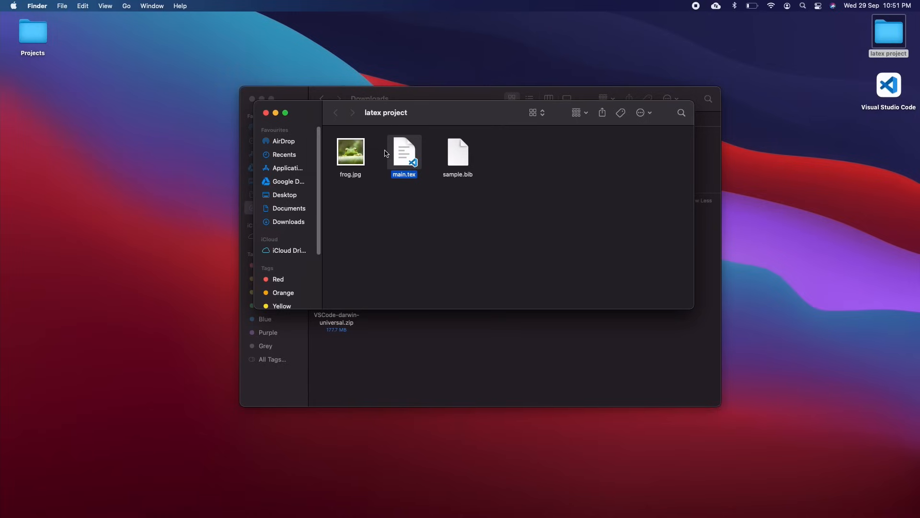
mouse_move(434, 164)
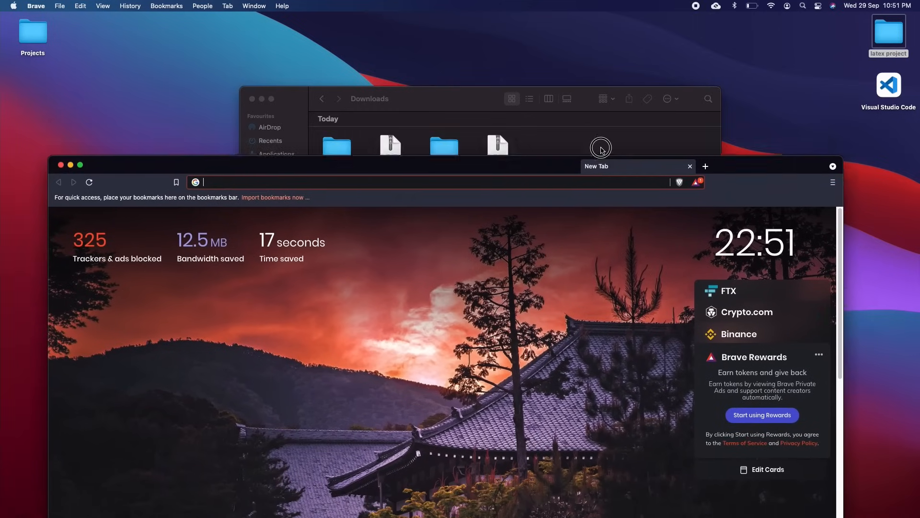
Search 'miktex mac' and open the Install MiKTeX on macOS page
click(80, 165)
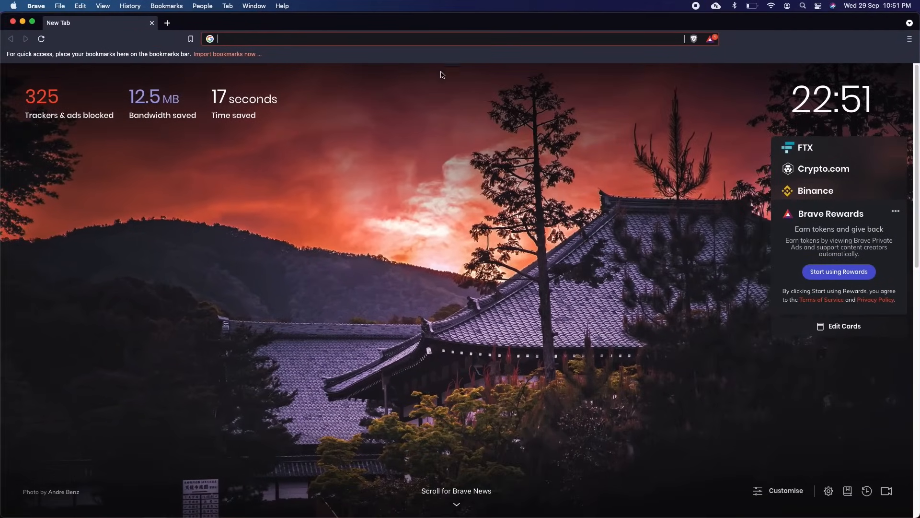
text(miktex mac)
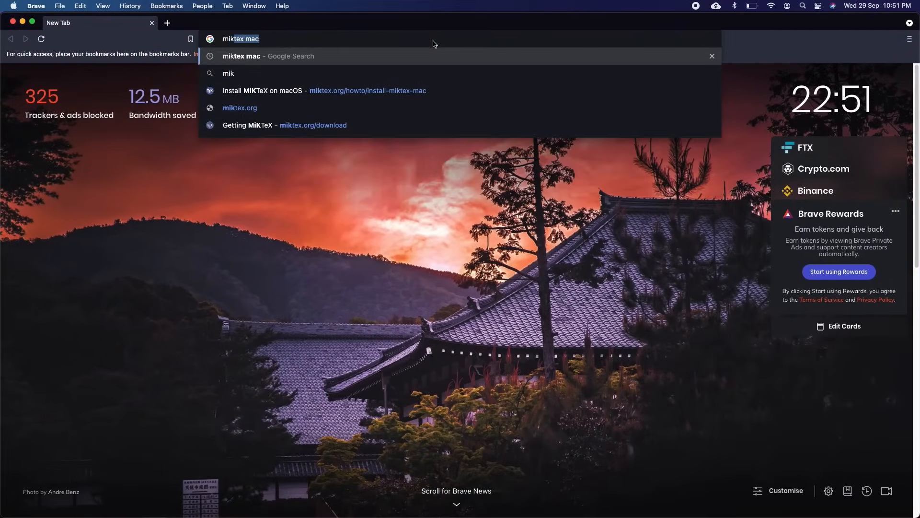
key(enter)
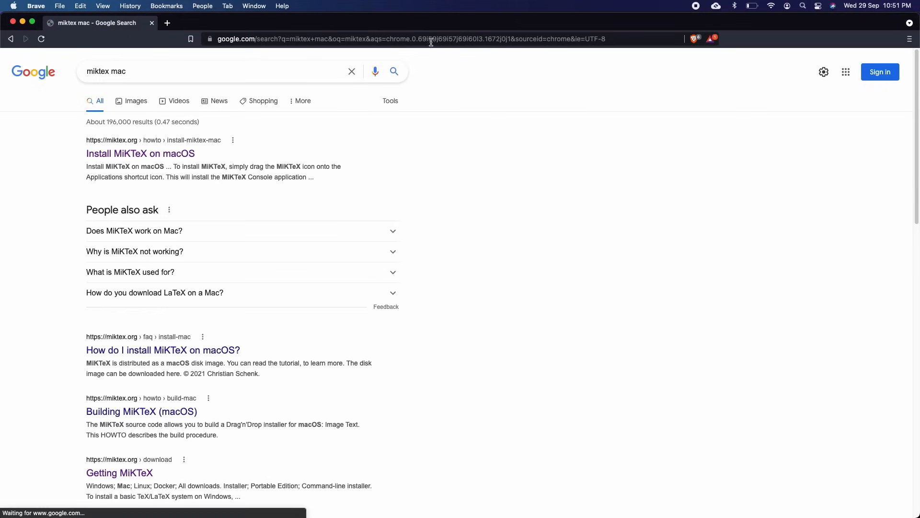
click(140, 153)
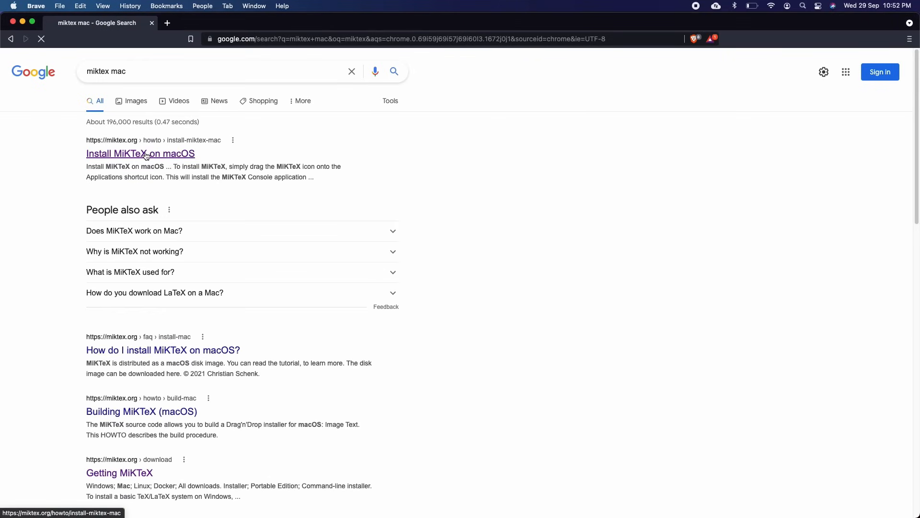
click(140, 153)
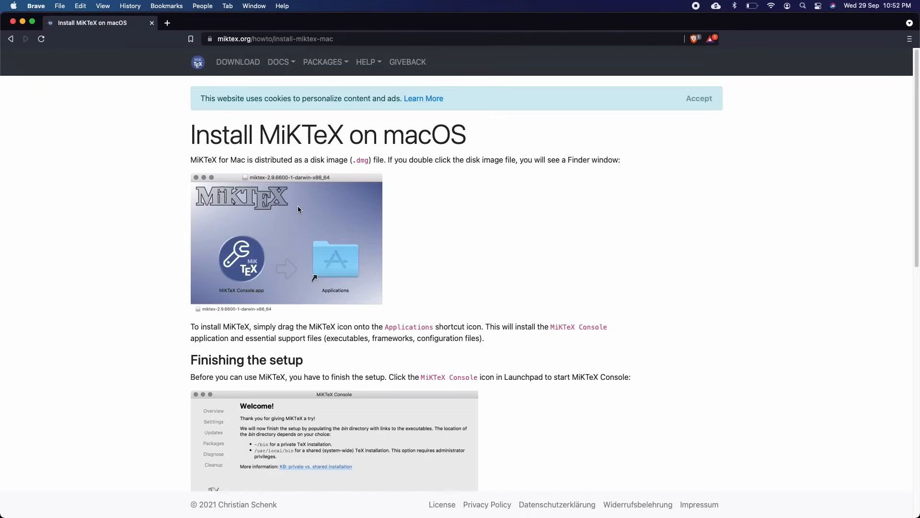
Download the MiKTeX Mac disk image, cancelling the duplicate save dialog
click(238, 62)
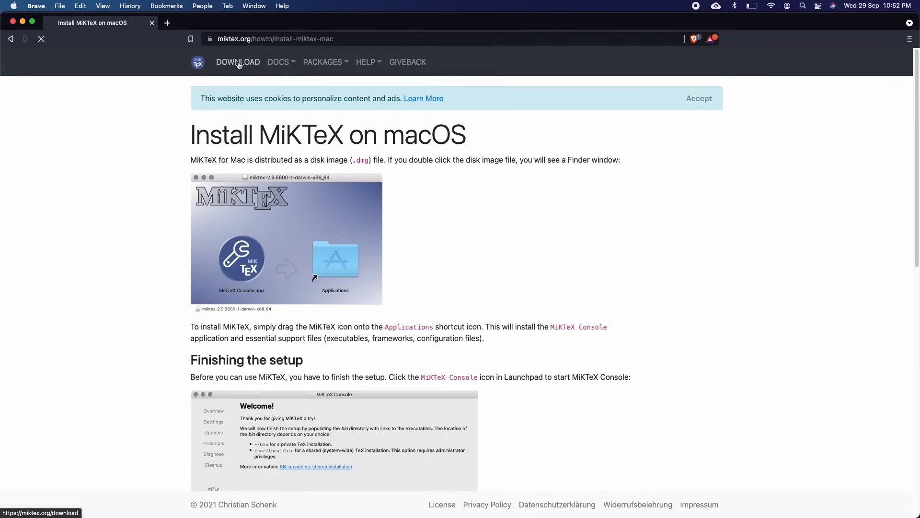
click(238, 61)
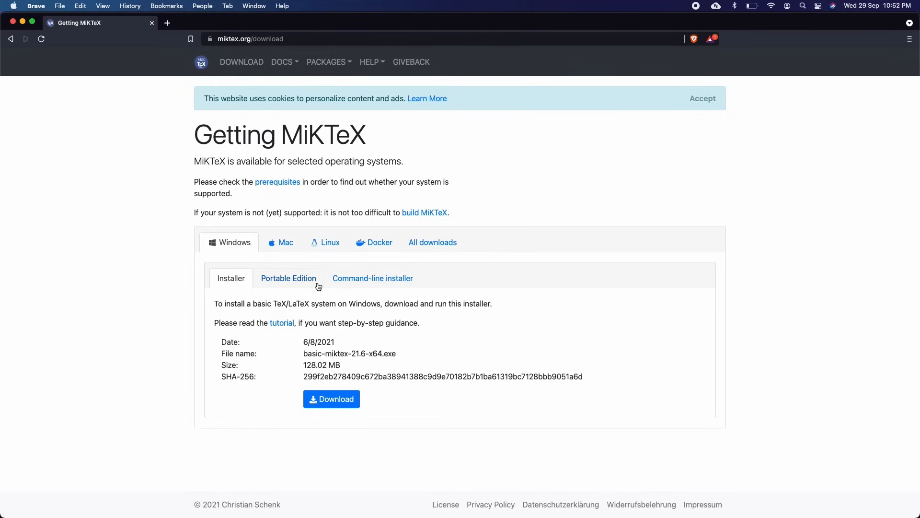
click(281, 242)
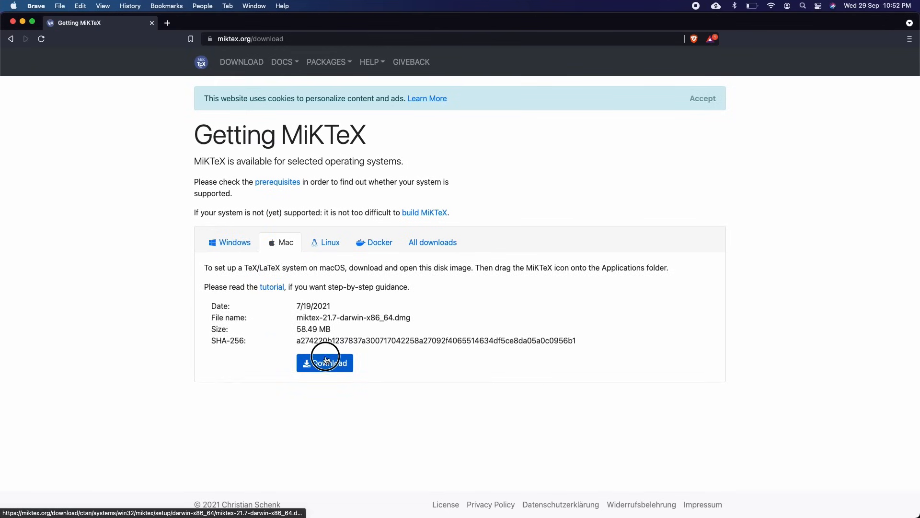
click(324, 363)
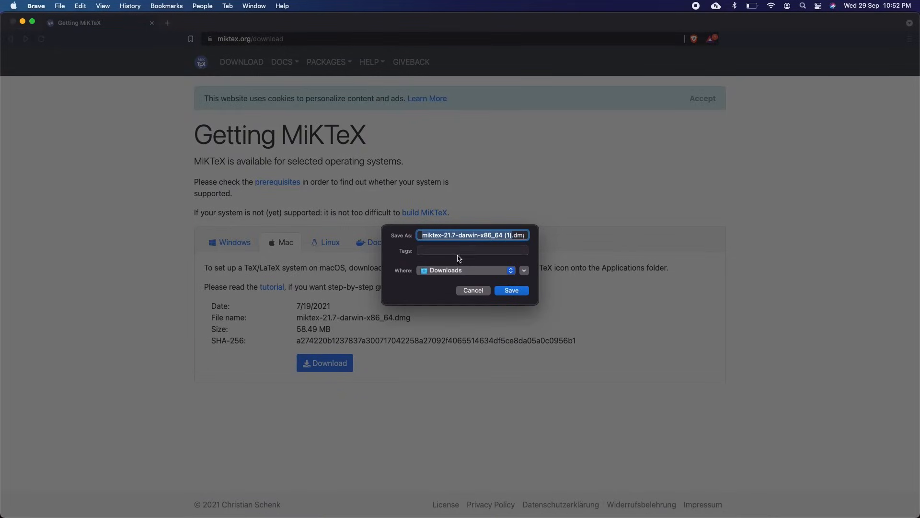
click(473, 290)
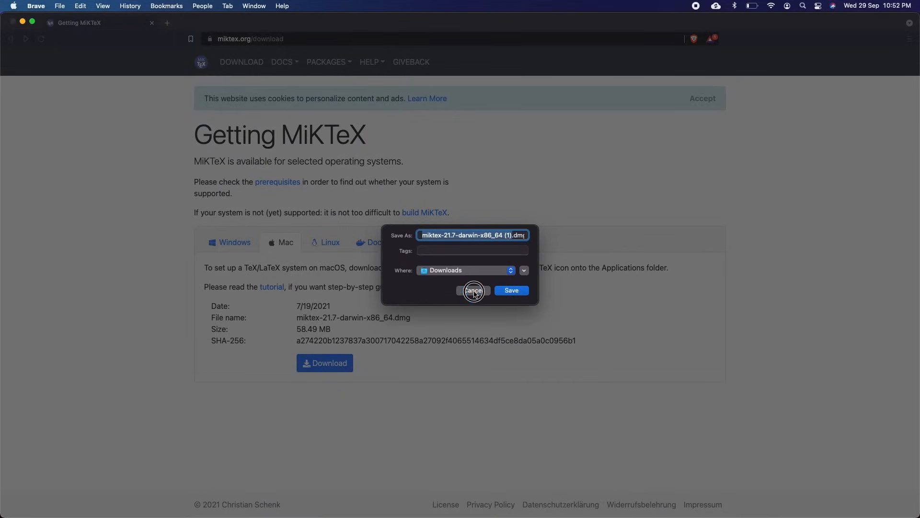
click(473, 290)
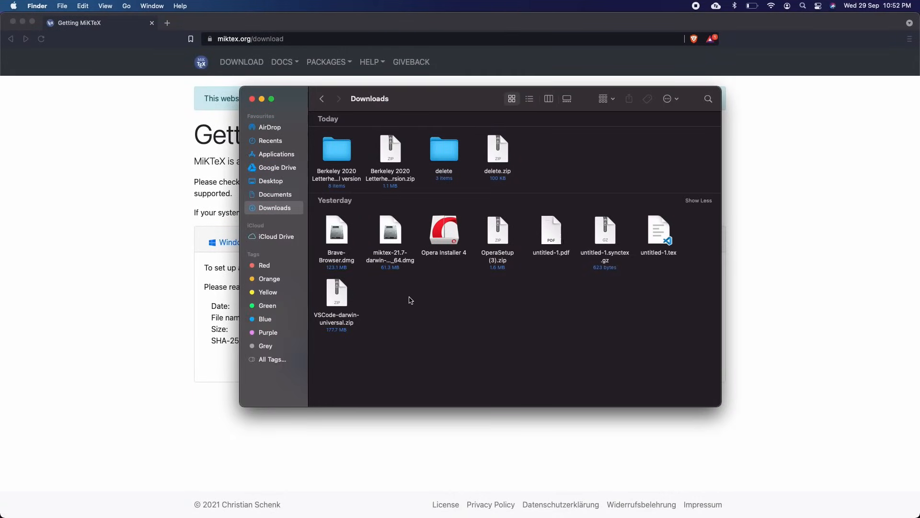
mouse_move(612, 261)
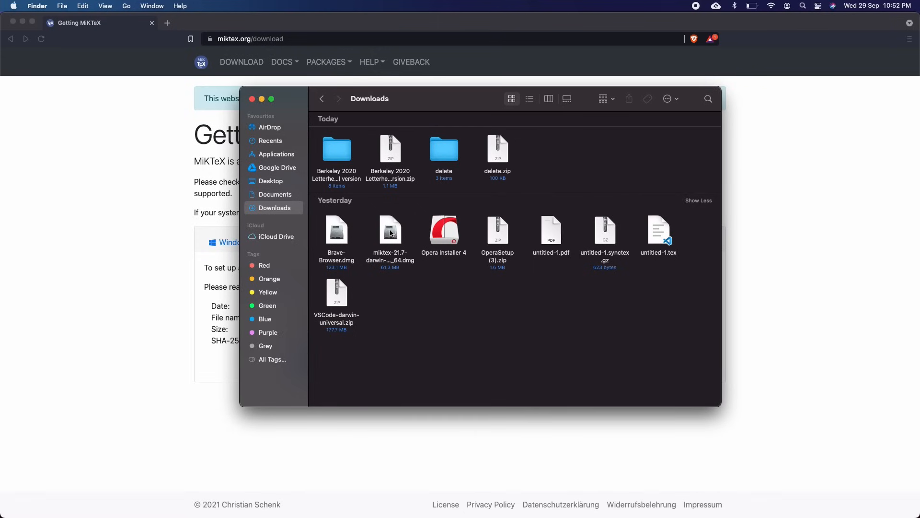
Open miktex-21.7-darwin-x86_64.dmg from Downloads and agree to the license
click(389, 230)
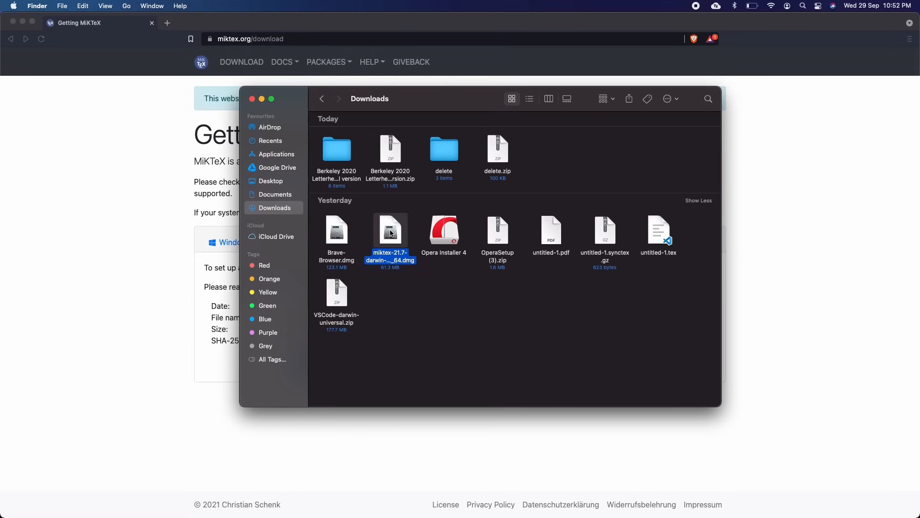
double_click(389, 229)
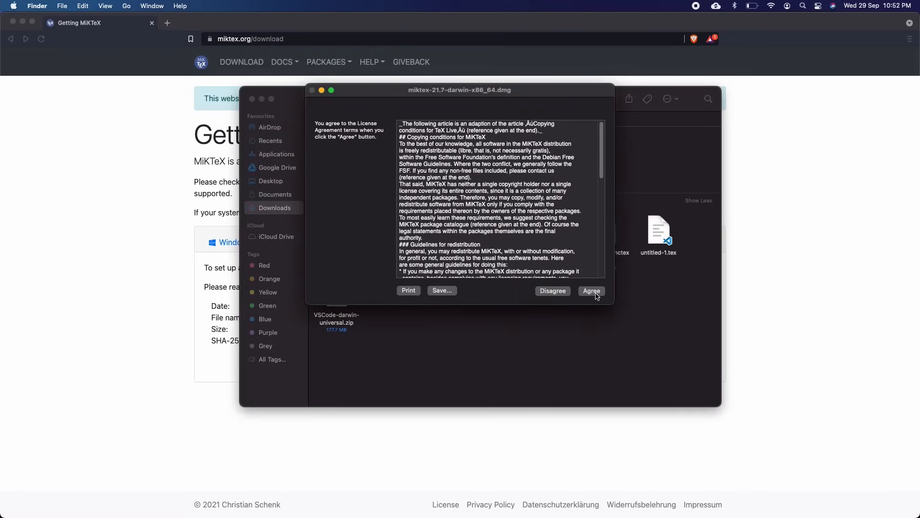
click(591, 290)
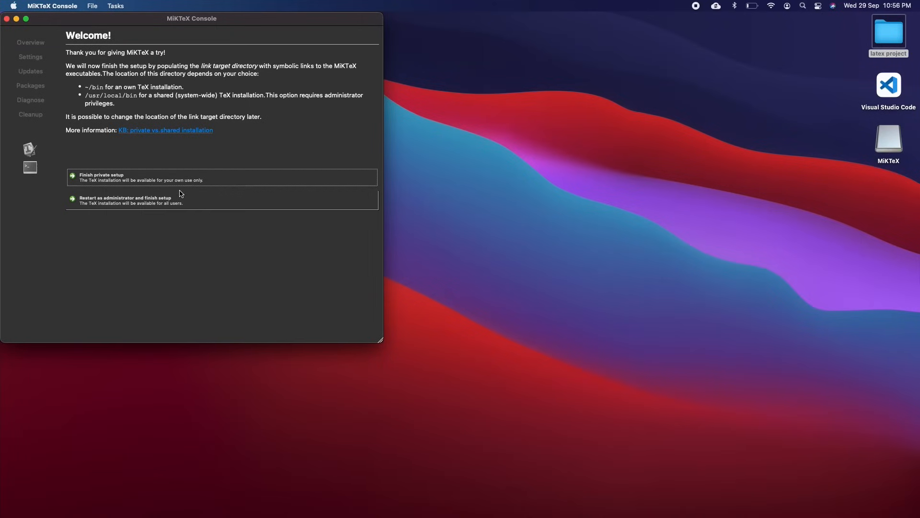
mouse_move(89, 105)
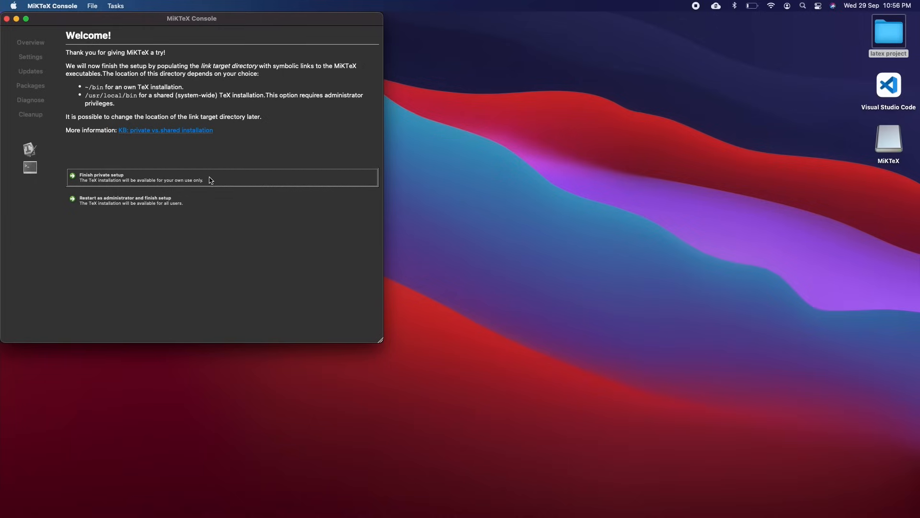
mouse_move(125, 182)
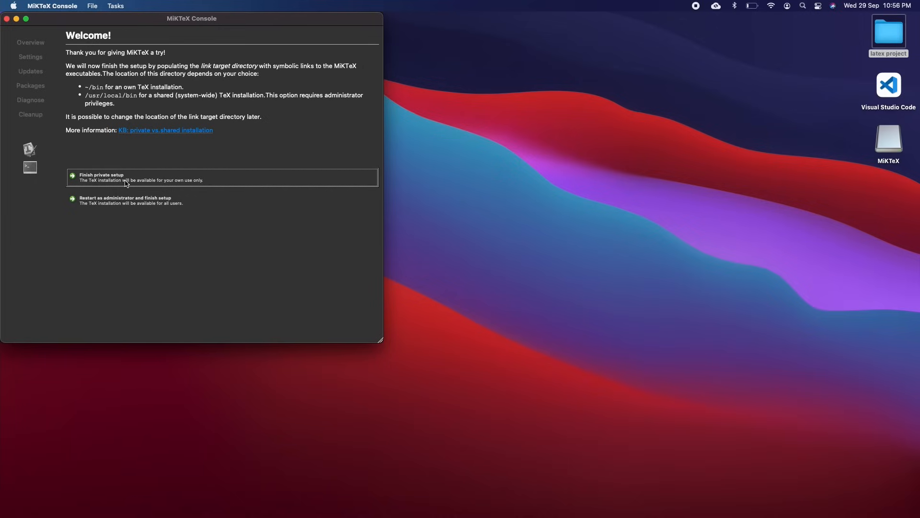
Choose 'Finish private setup' on MiKTeX Console's Welcome page
click(222, 177)
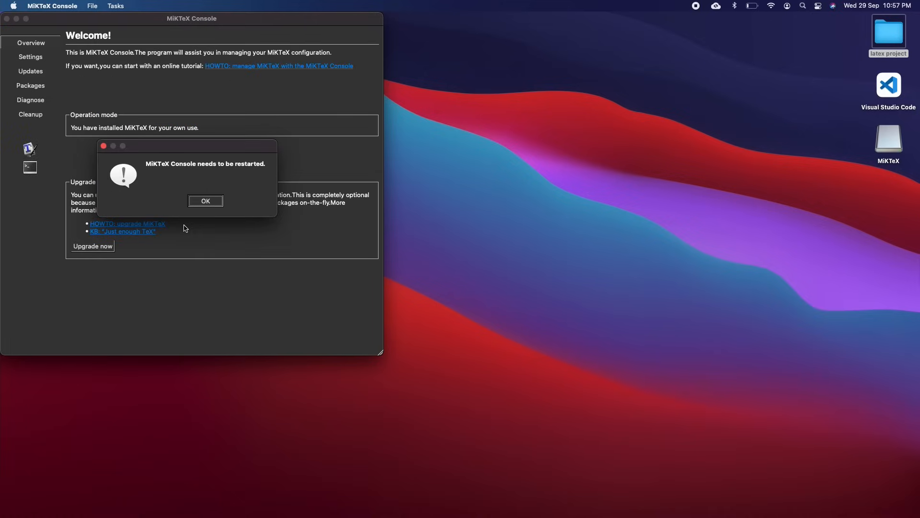
mouse_move(214, 208)
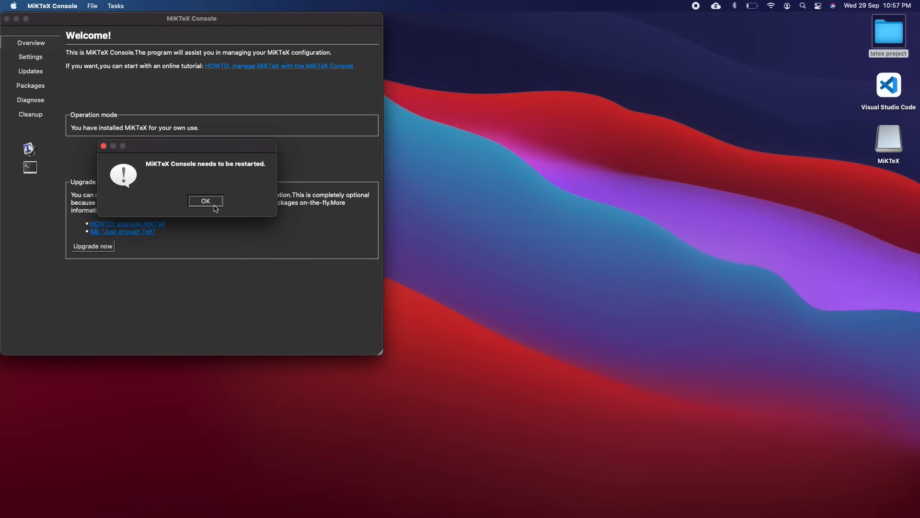
mouse_move(190, 180)
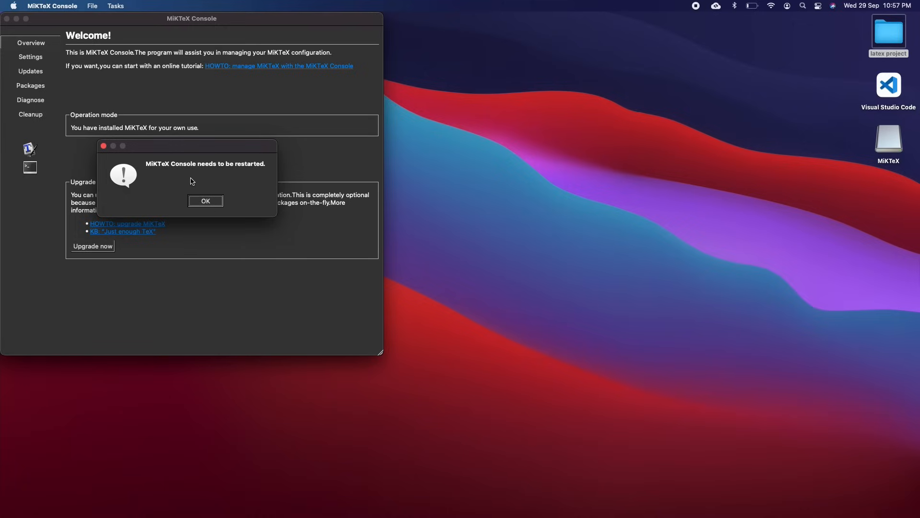
Restart MiKTeX Console, dismiss the setup-issue alert, and start the upgrade to a standard TeX installation
click(205, 201)
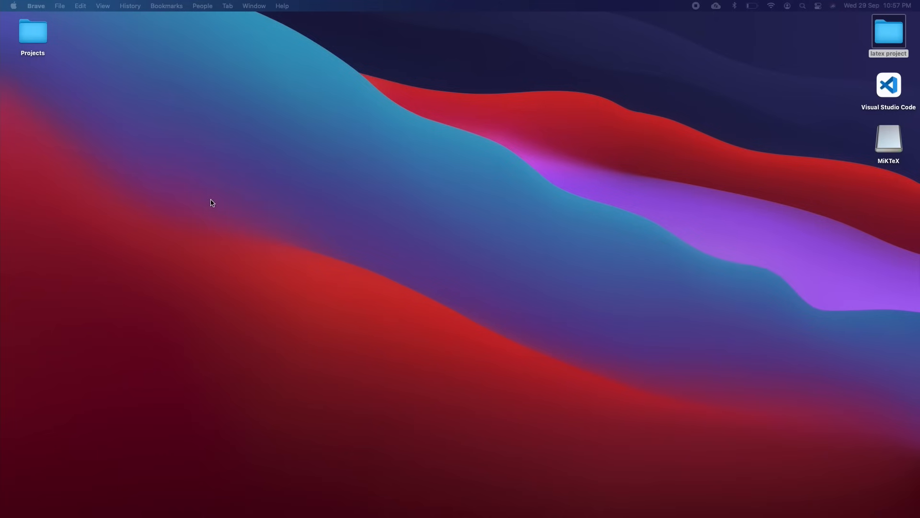
double_click(888, 138)
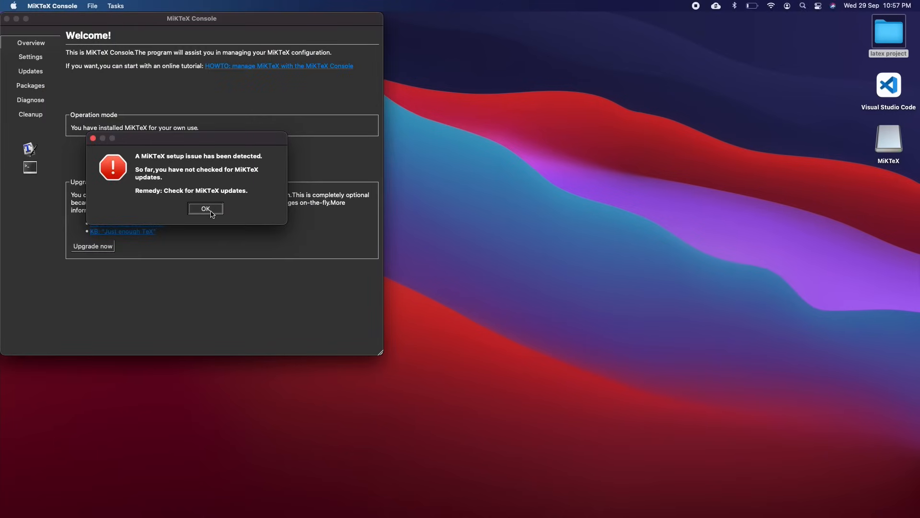
click(206, 208)
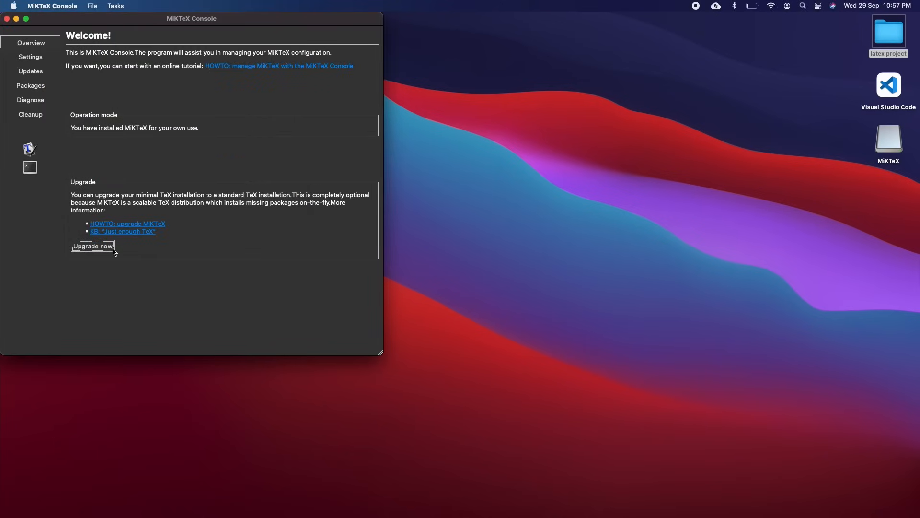
click(92, 245)
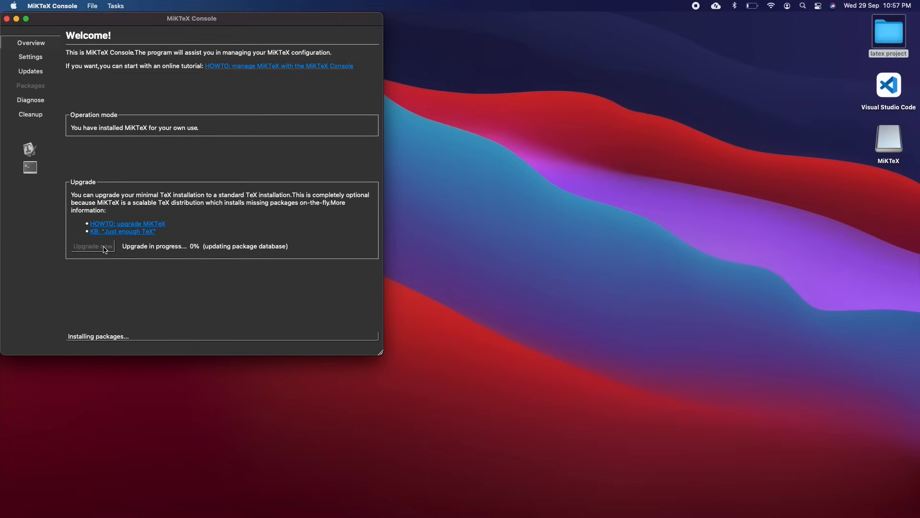
mouse_move(178, 210)
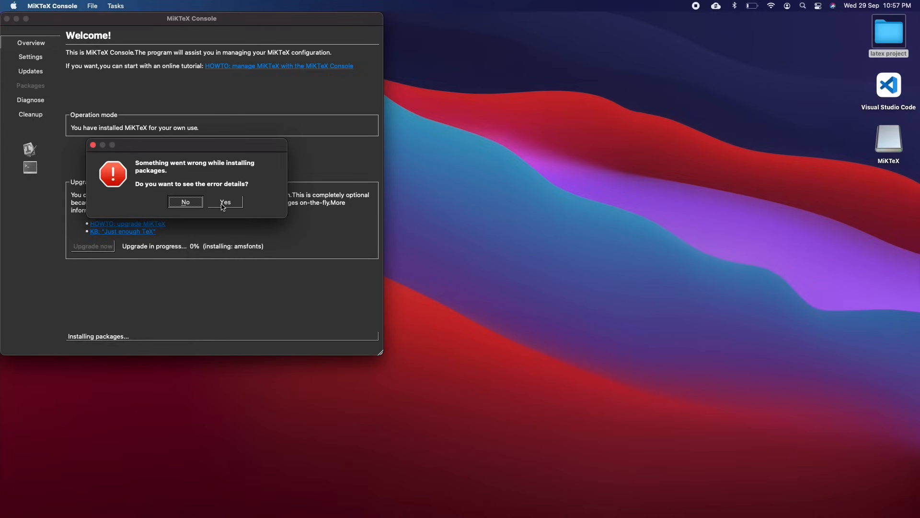
Review the amsfonts partial-file transfer error, close the error report, and go to General settings
click(225, 201)
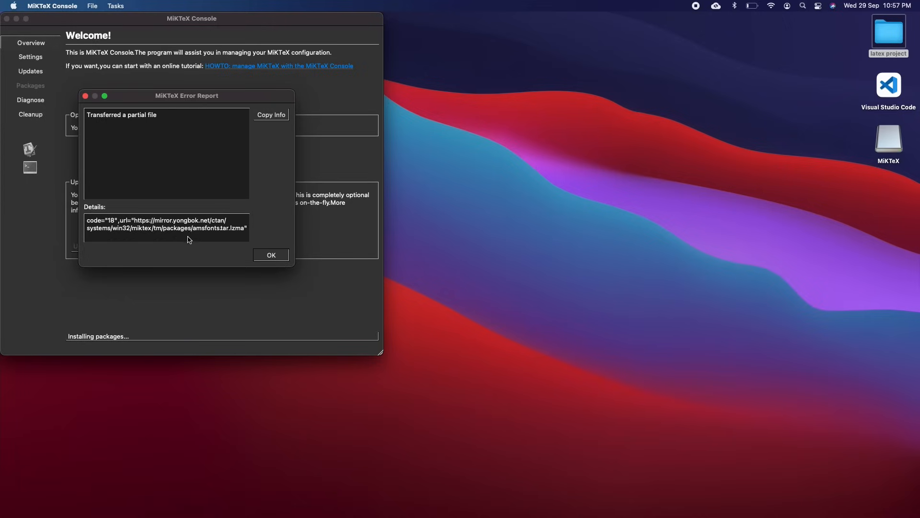
mouse_move(205, 241)
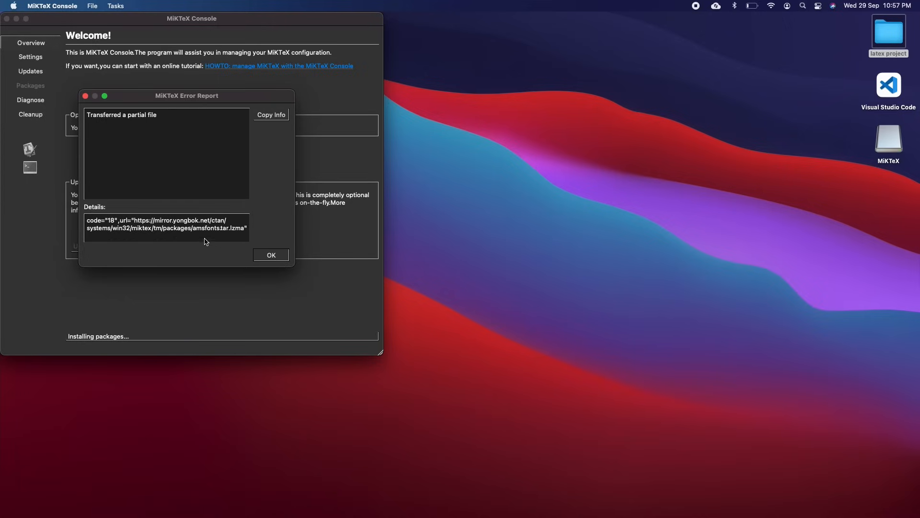
mouse_move(244, 245)
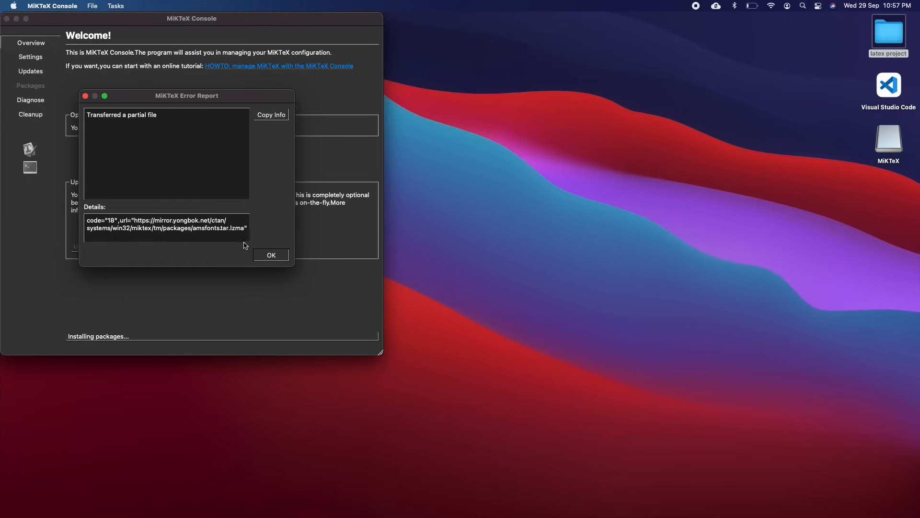
click(270, 254)
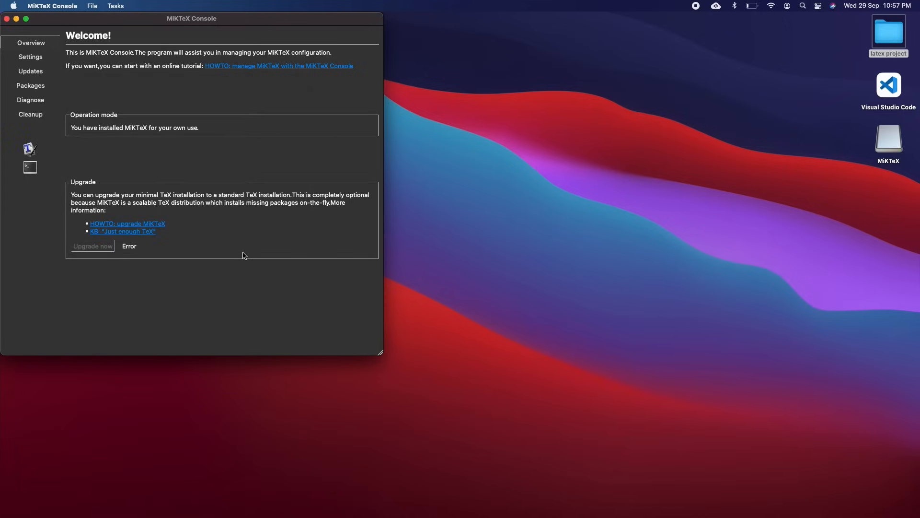
click(31, 57)
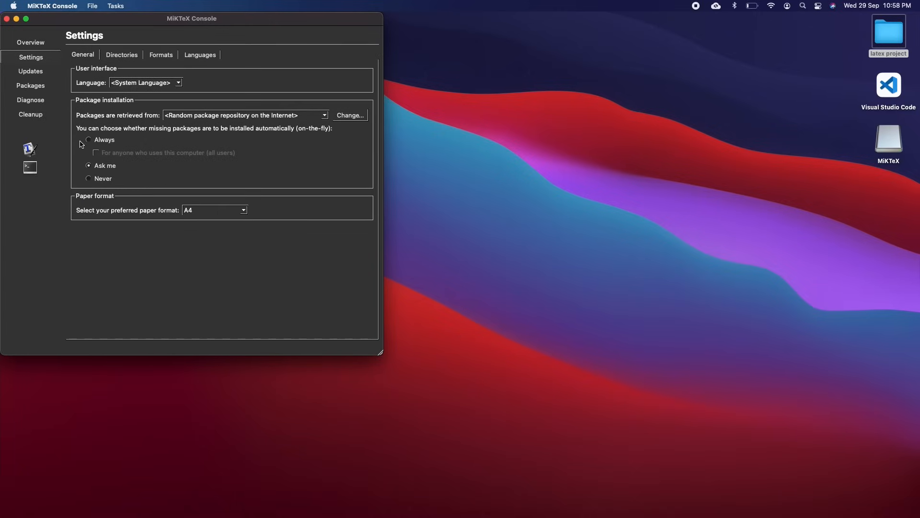
Set on-the-fly package installation to 'Always' and close MiKTeX Console
click(89, 139)
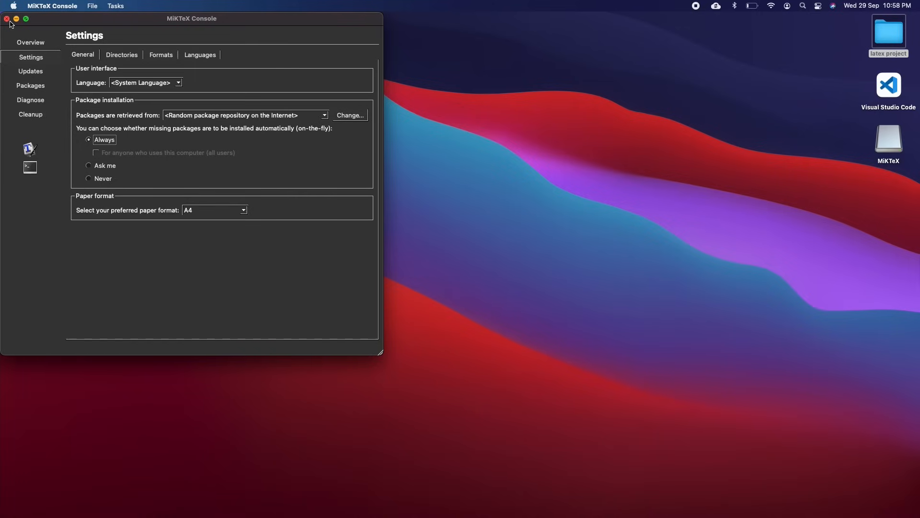
click(6, 18)
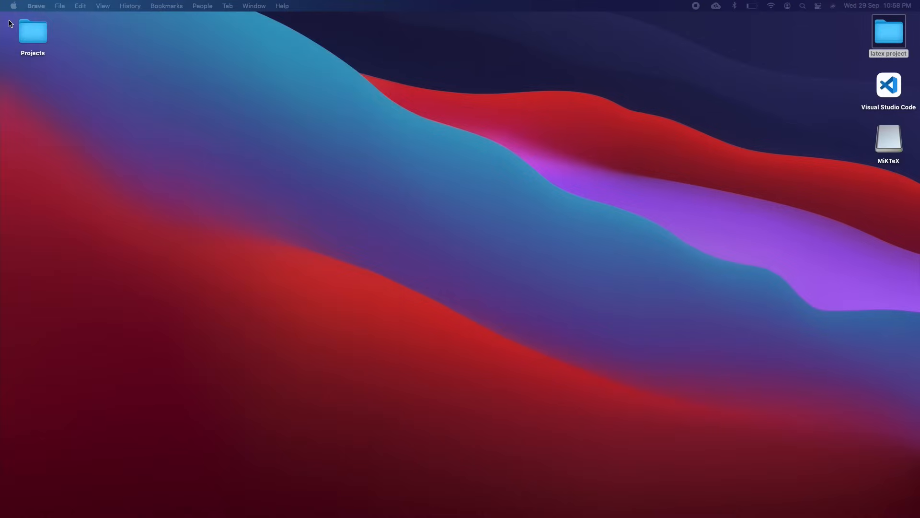
mouse_move(902, 91)
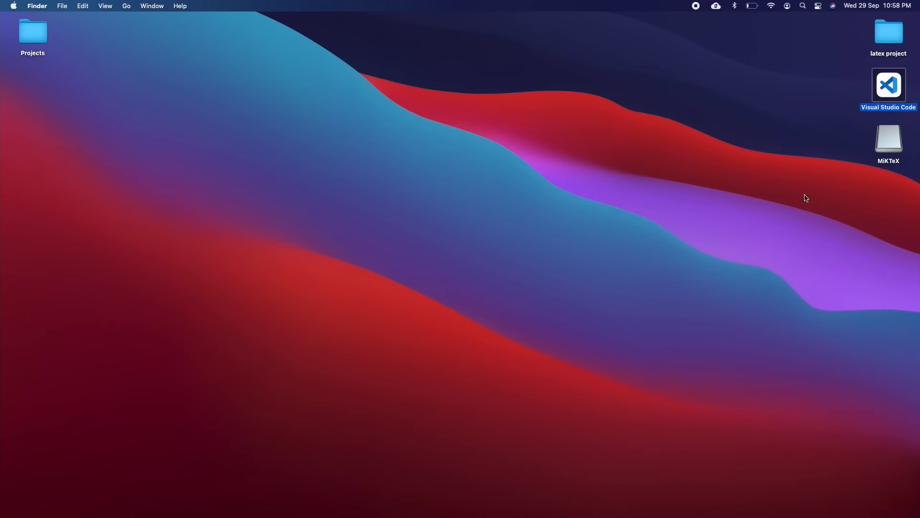
Launch Visual Studio Code from the desktop icon, approving the downloaded-app security prompt
double_click(888, 84)
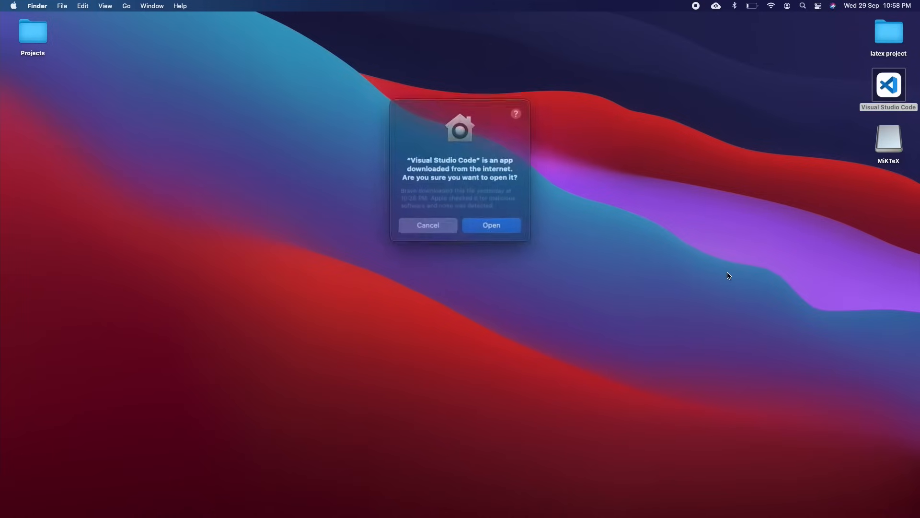
click(492, 225)
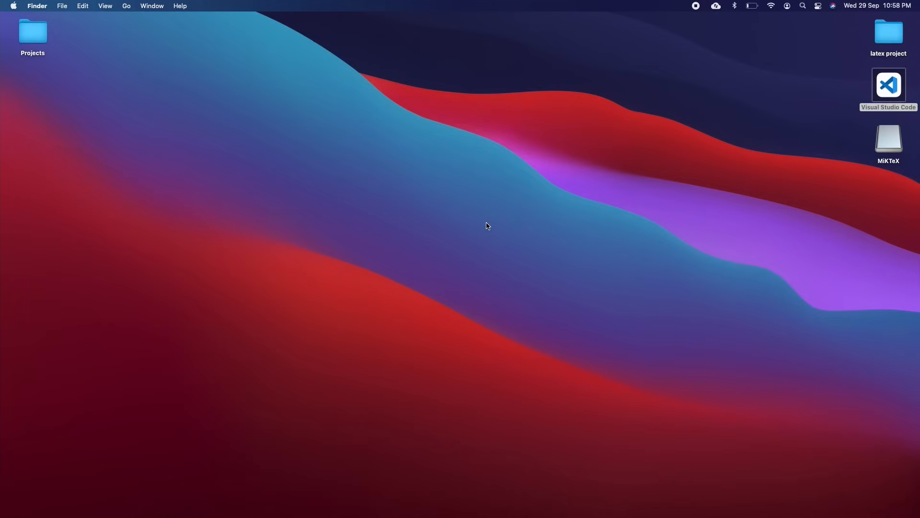
double_click(888, 84)
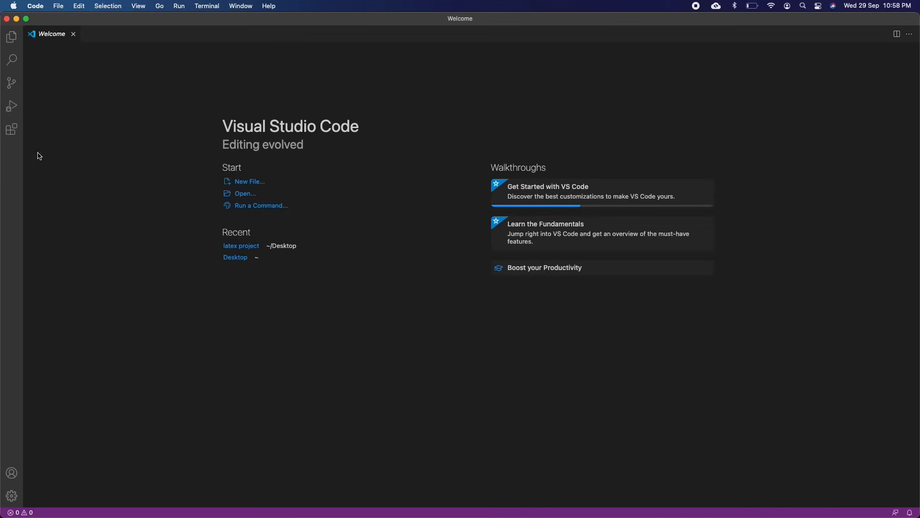
mouse_move(11, 128)
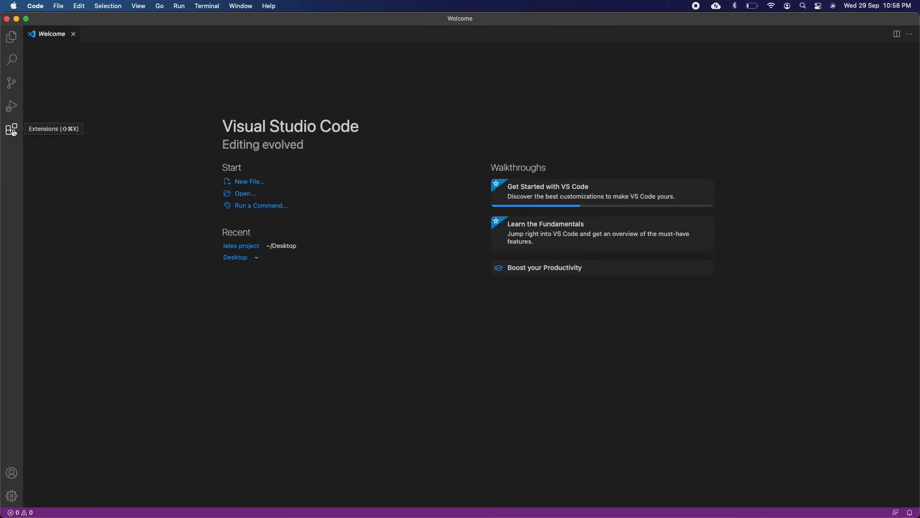
Search extensions for 'latex' and install LaTeX Workshop
click(11, 128)
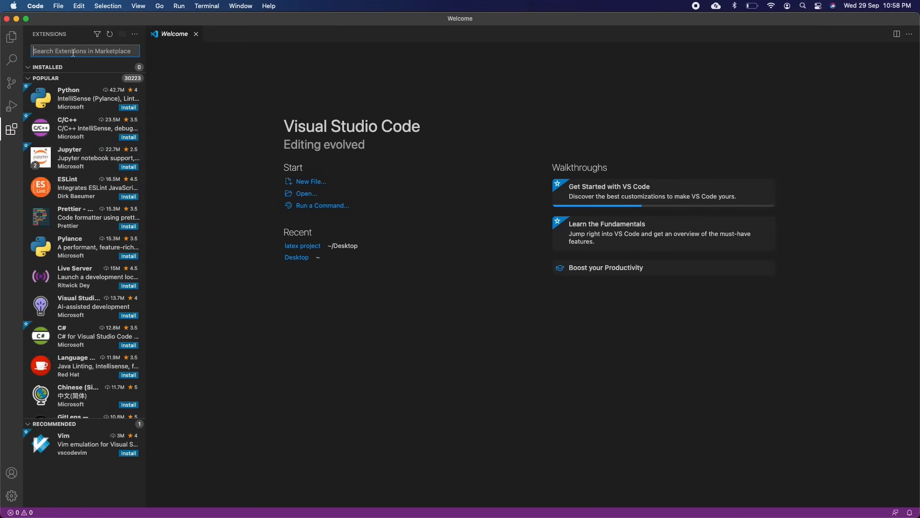
text(latex)
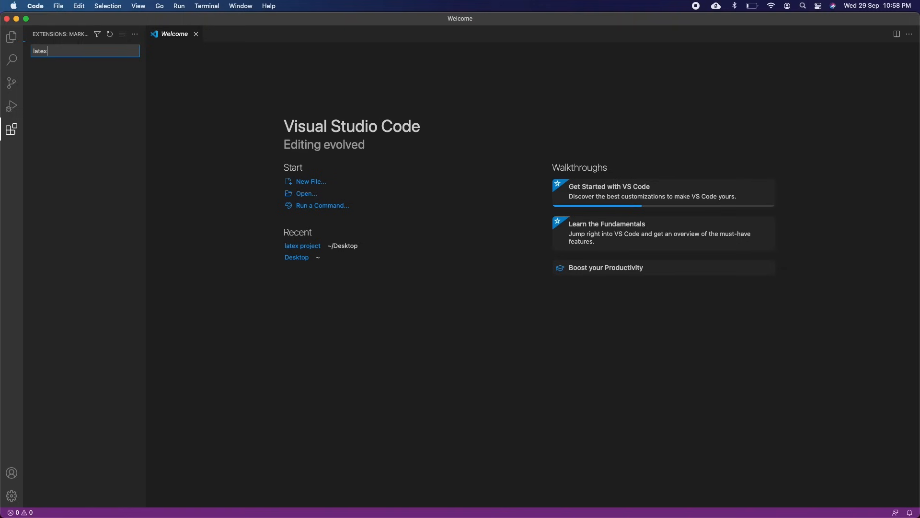
text(latex)
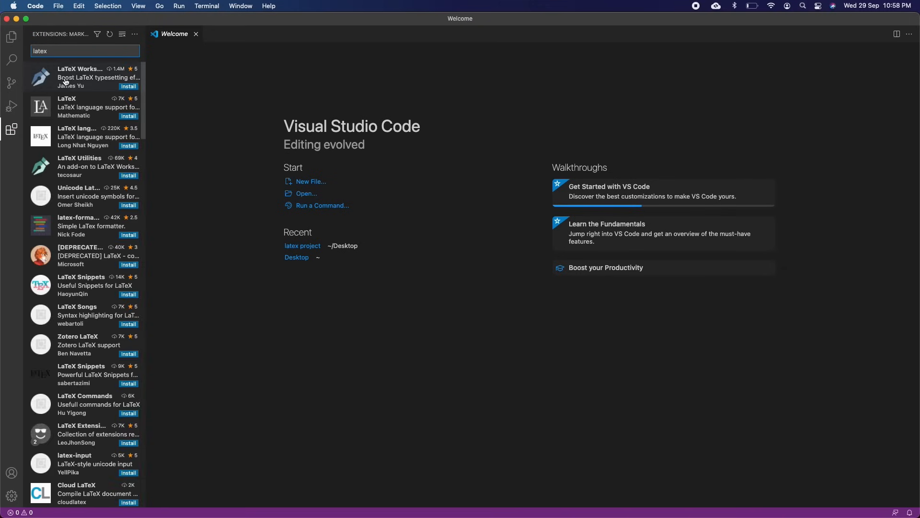
click(82, 77)
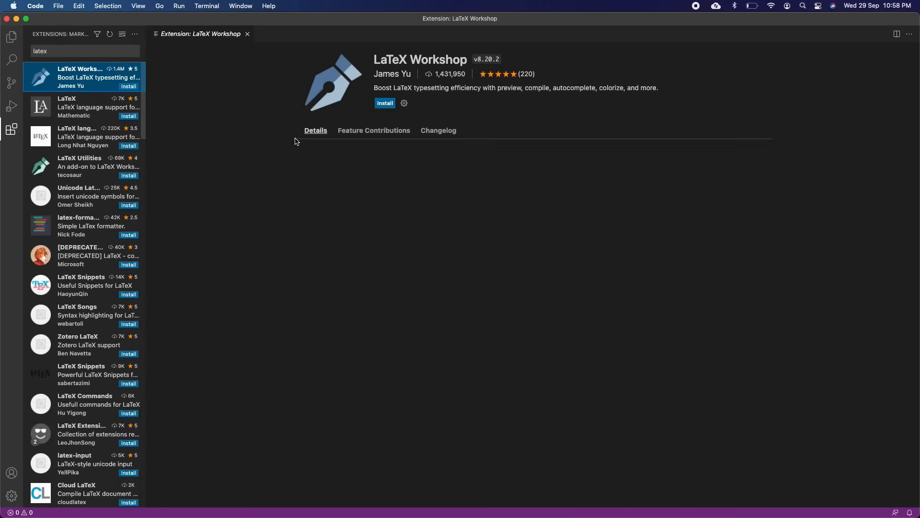
click(384, 103)
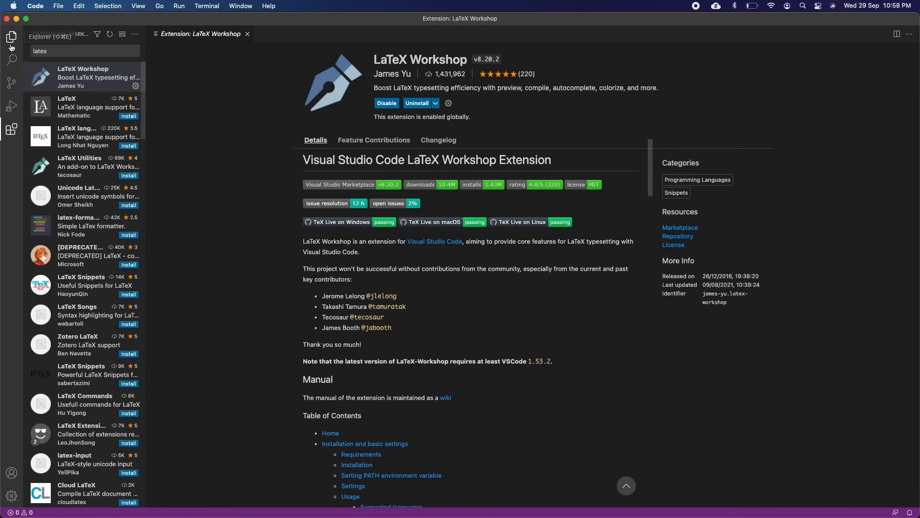
click(11, 37)
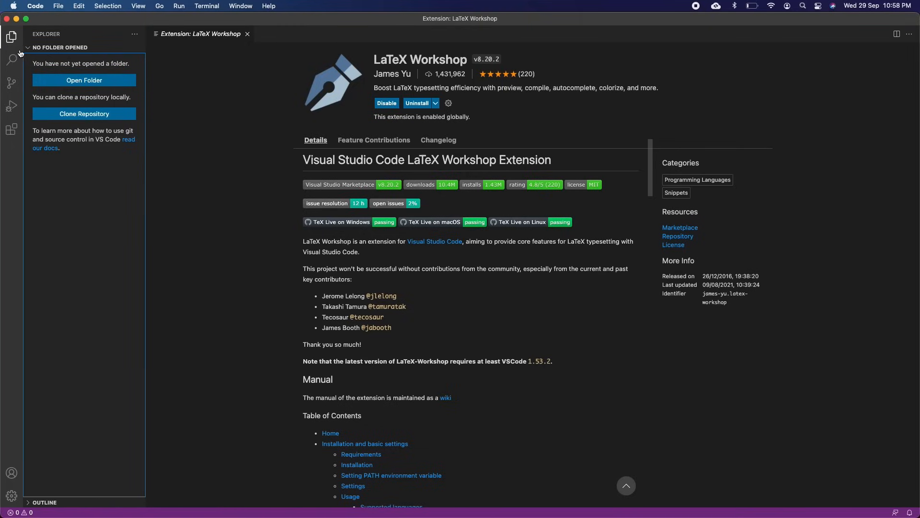
Open Desktop/'latex project' as the workspace so main.tex appears in the editor
click(84, 80)
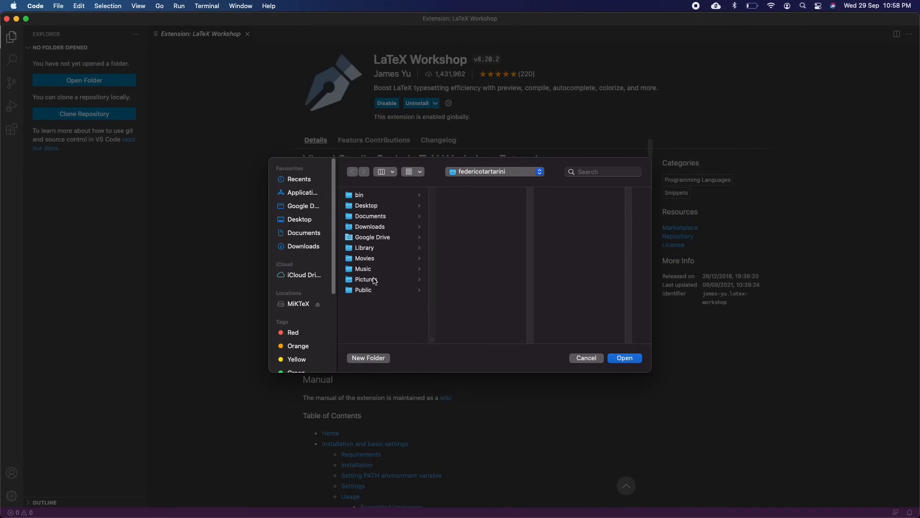
click(366, 206)
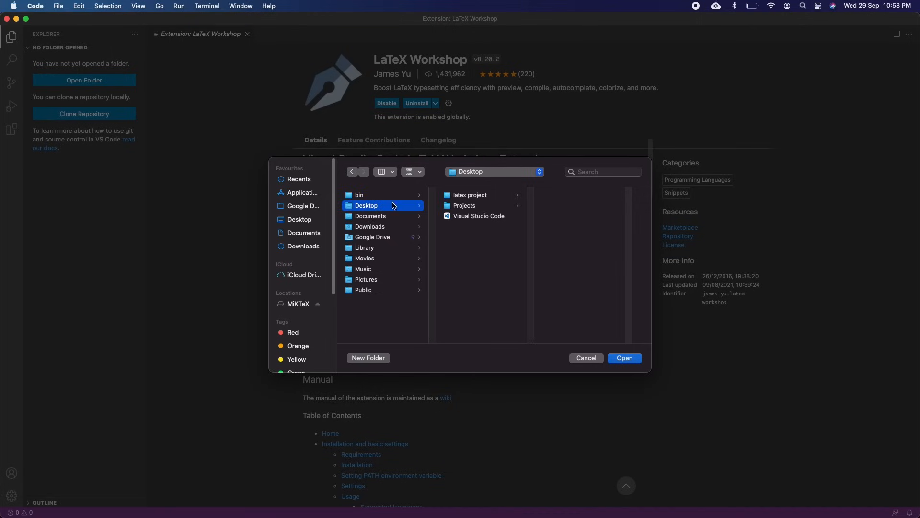
click(470, 194)
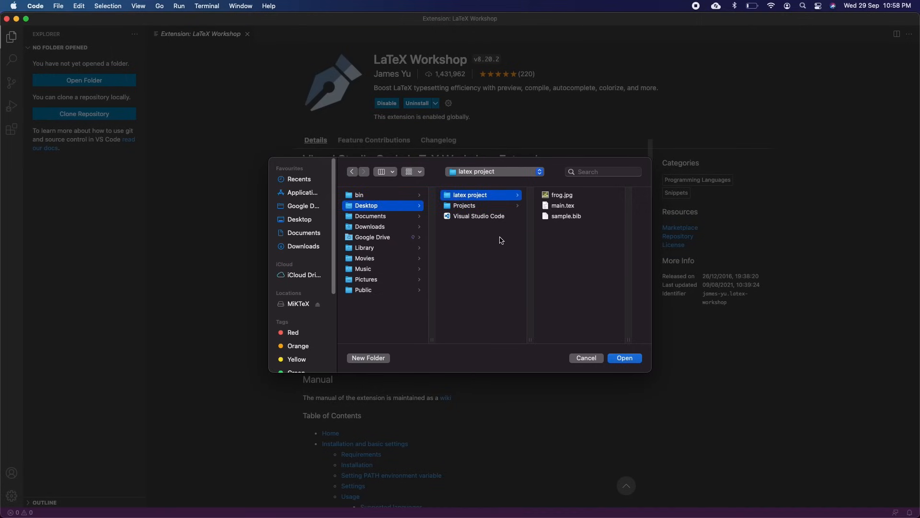
click(623, 357)
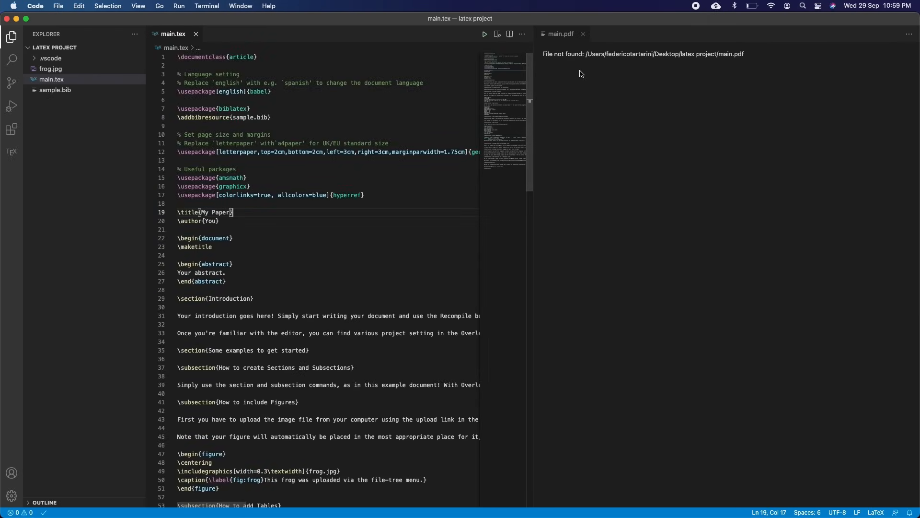
Build main.tex from the TeX sidebar, producing main.pdf while MiKTeX downloads biber
click(484, 34)
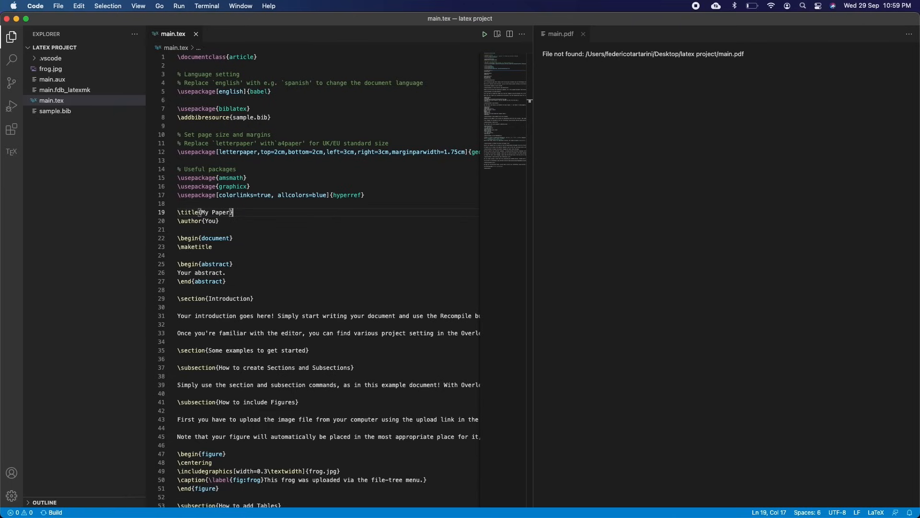
mouse_move(287, 200)
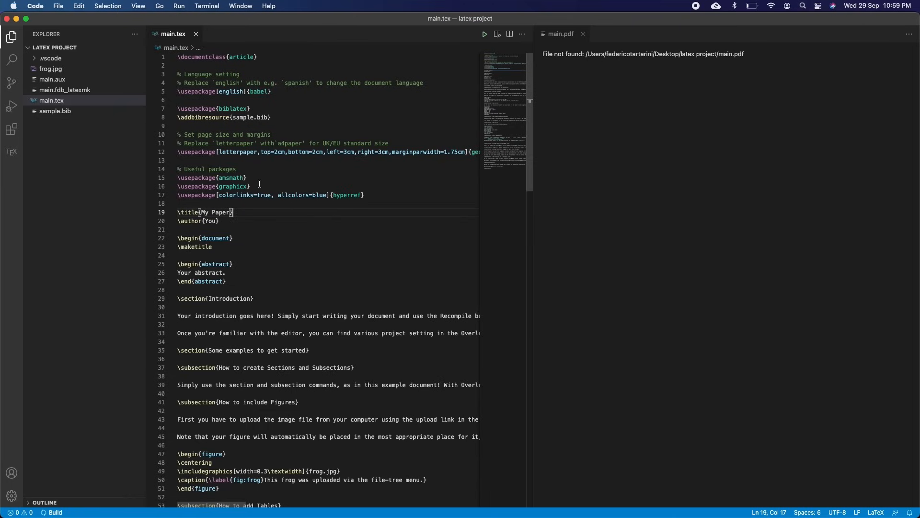
mouse_move(293, 284)
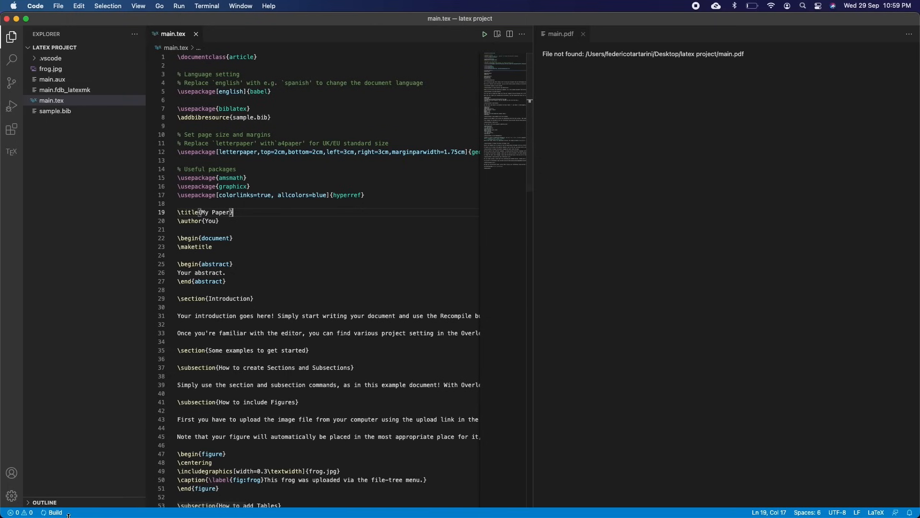
click(11, 152)
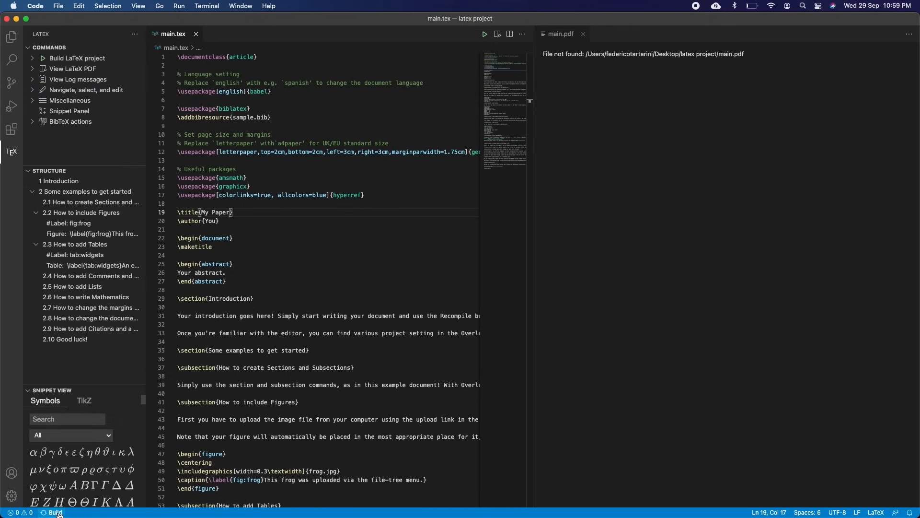
mouse_move(140, 158)
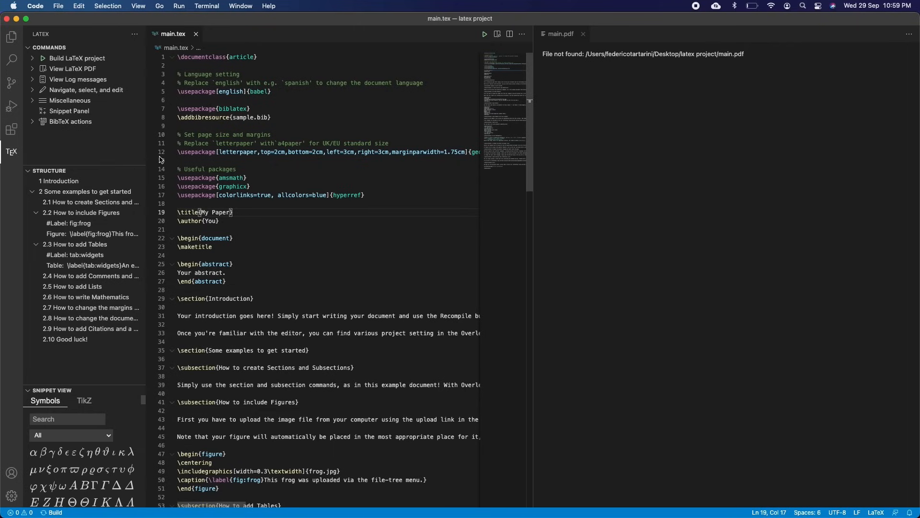
click(11, 37)
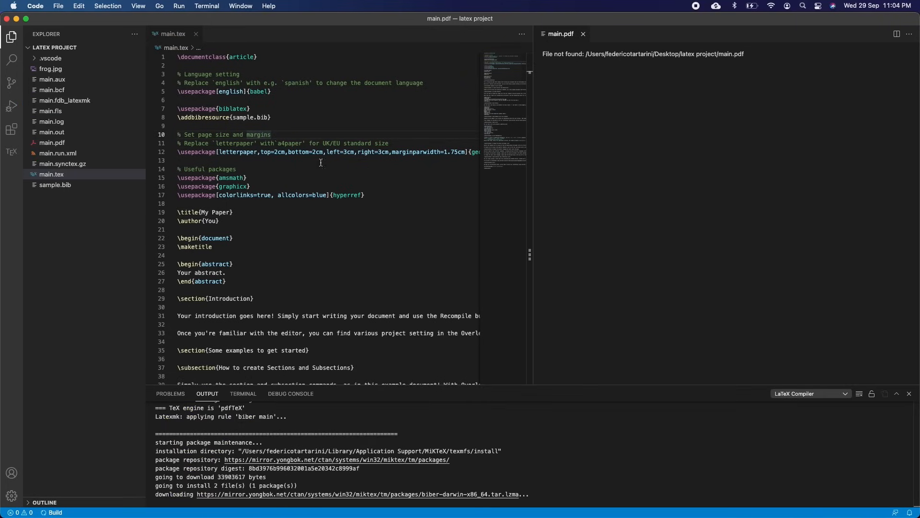
Run LaTeX Workshop's view-PDF-in-side-tab command from the Command Palette to show main.pdf beside main.tex
click(52, 142)
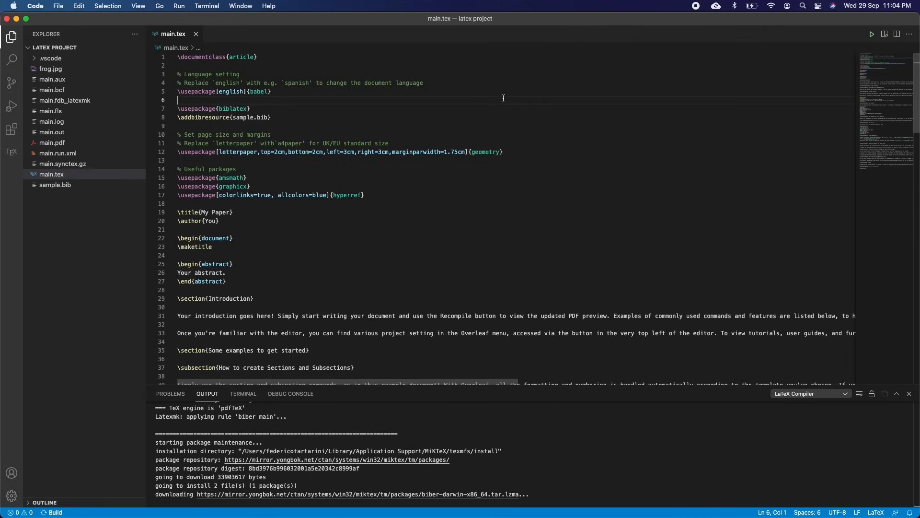
key(Cmd+Shift+P)
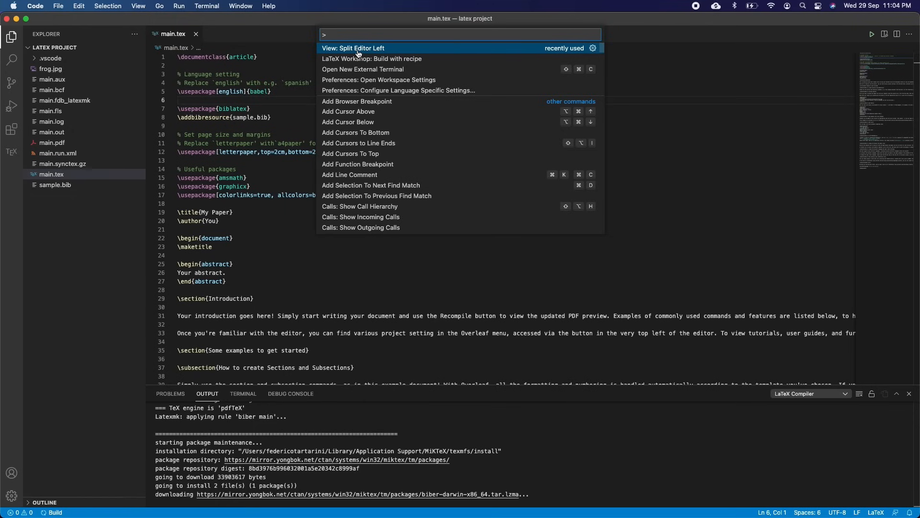
click(353, 48)
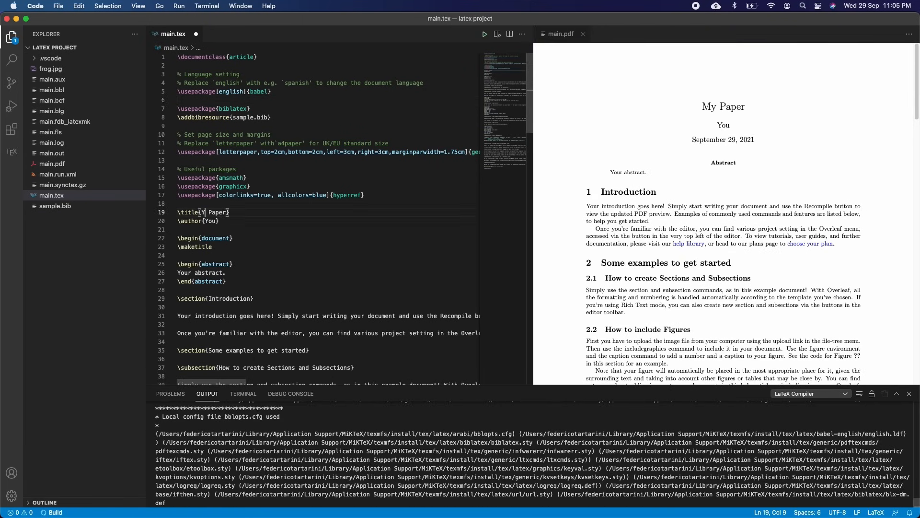
Edit the \title line in main.tex to read 'Your Paper'
text(Your)
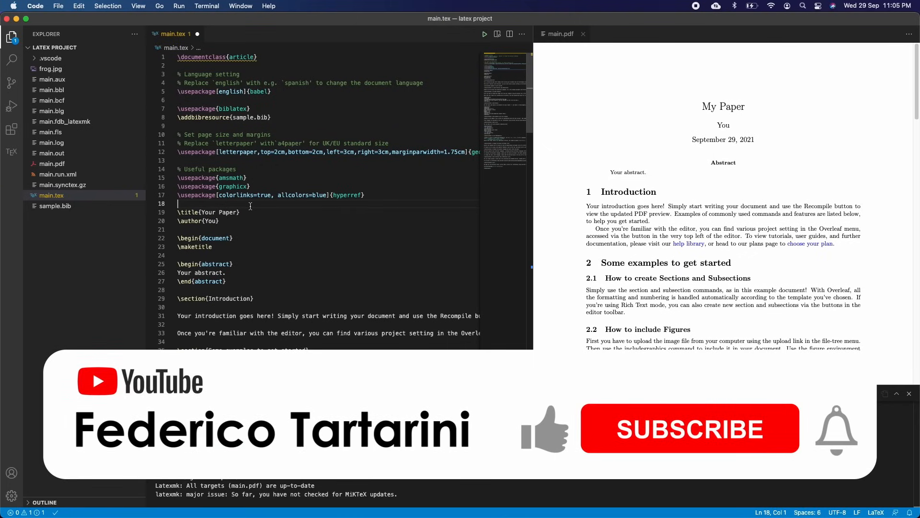
click(484, 34)
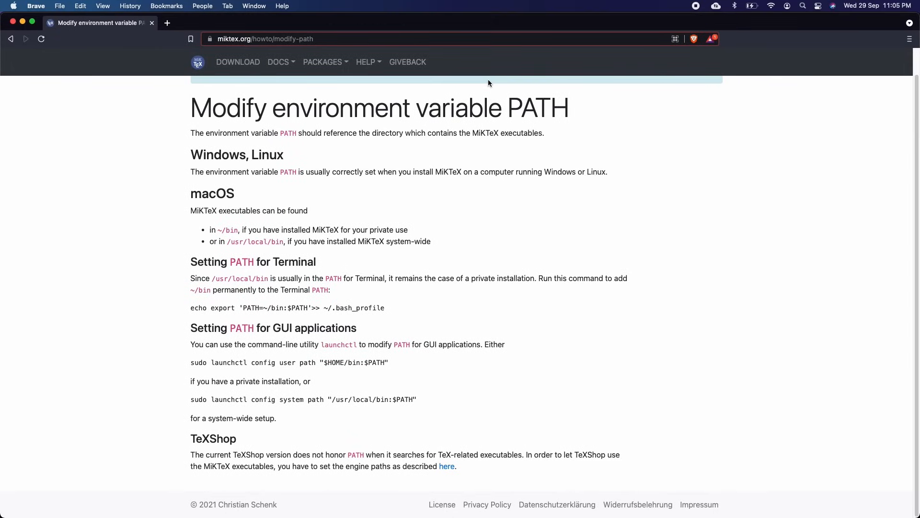
mouse_move(493, 265)
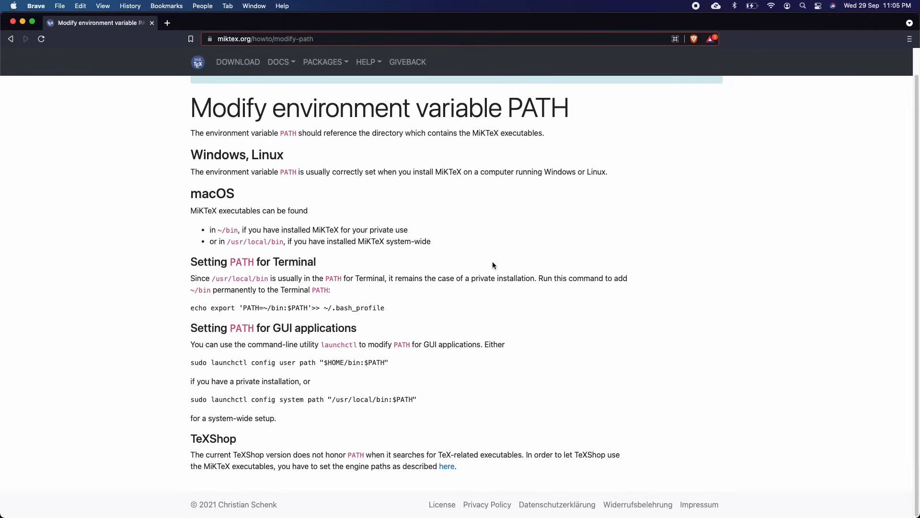
mouse_move(280, 378)
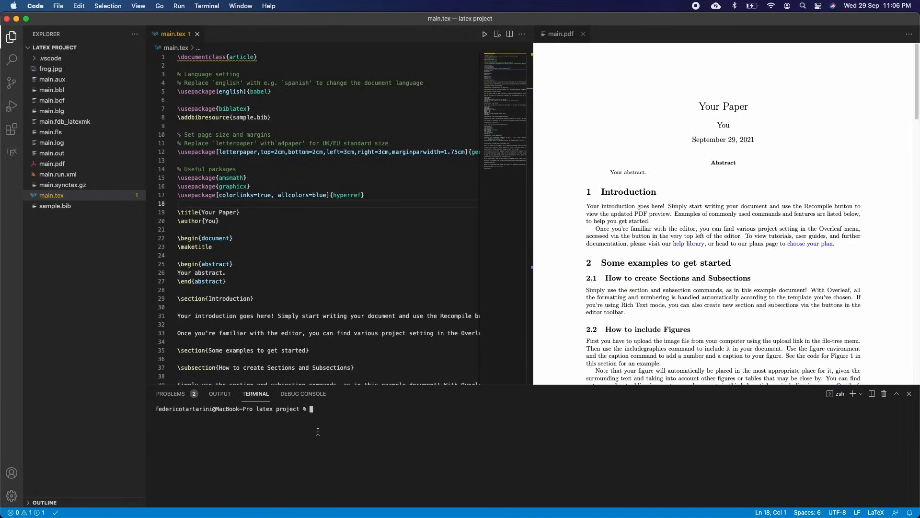
Enter 'sudo launchctl config user path "$HOME/bin:$PATH"' in the integrated terminal
text(sudo launchctl config user path "$HOME/bin:$PATH")
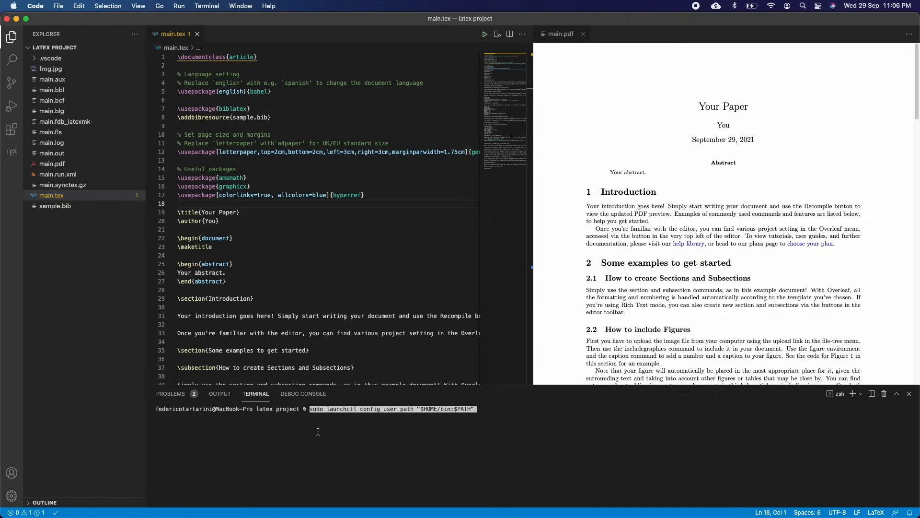